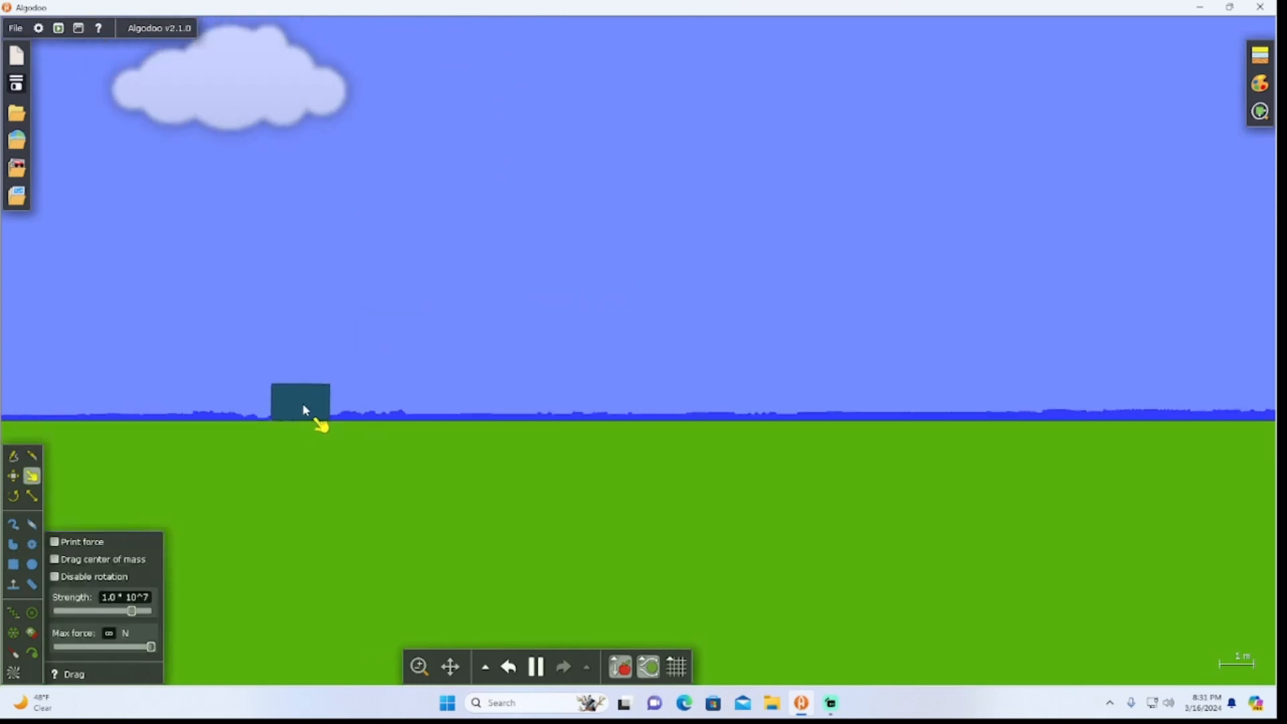
# Step: Scale the small box on the grass up into a much larger square block
pyautogui.click(13, 564)
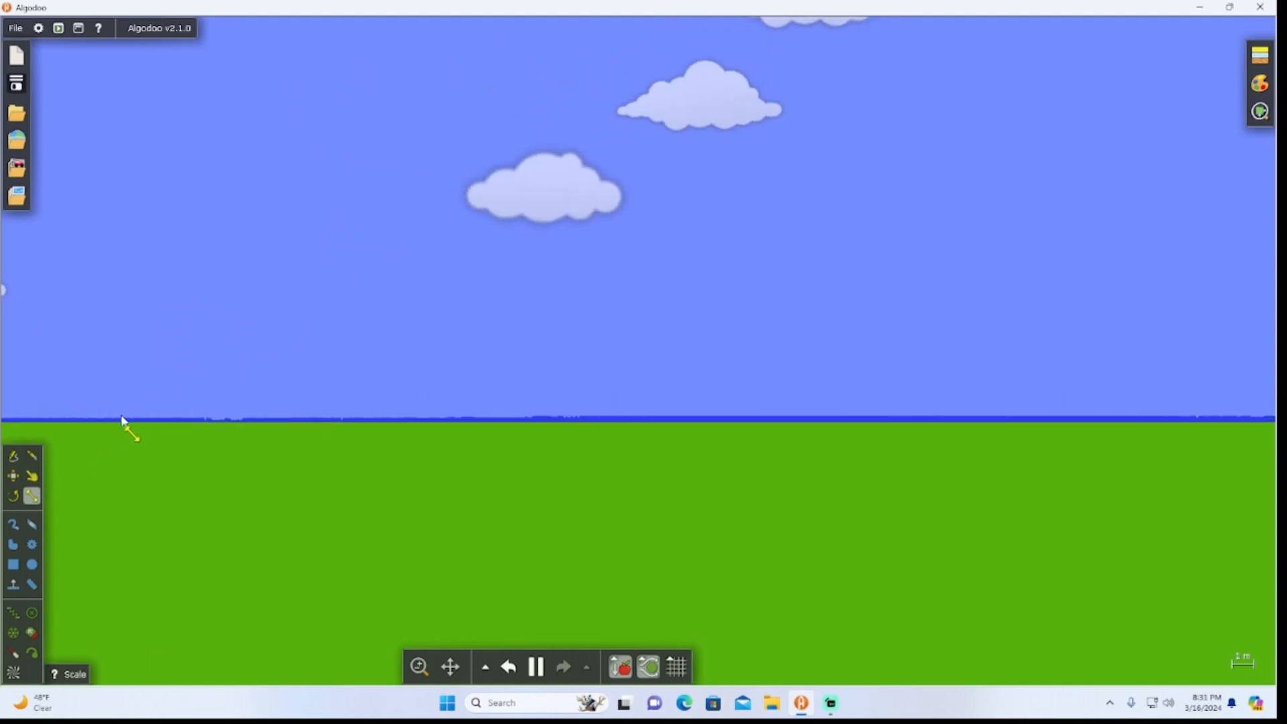
pyautogui.click(14, 564)
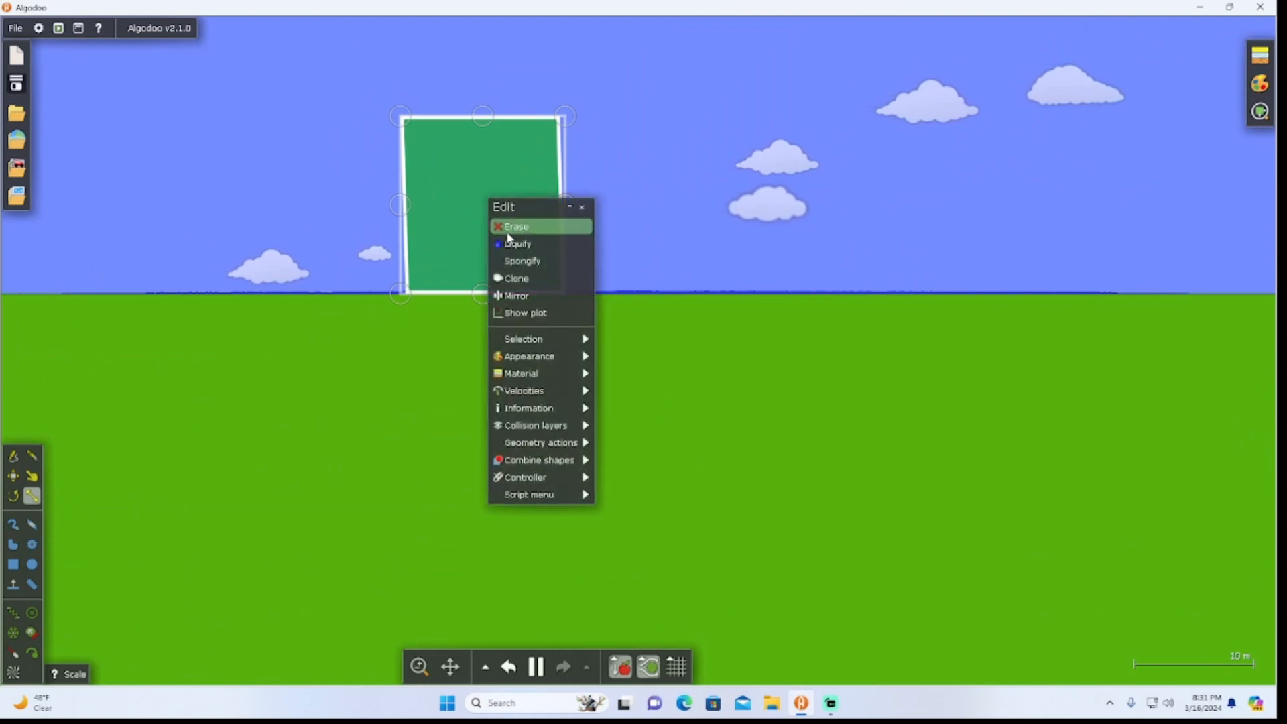
# Step: Liquify the large square so it collapses into water spreading along the ground
pyautogui.click(516, 225)
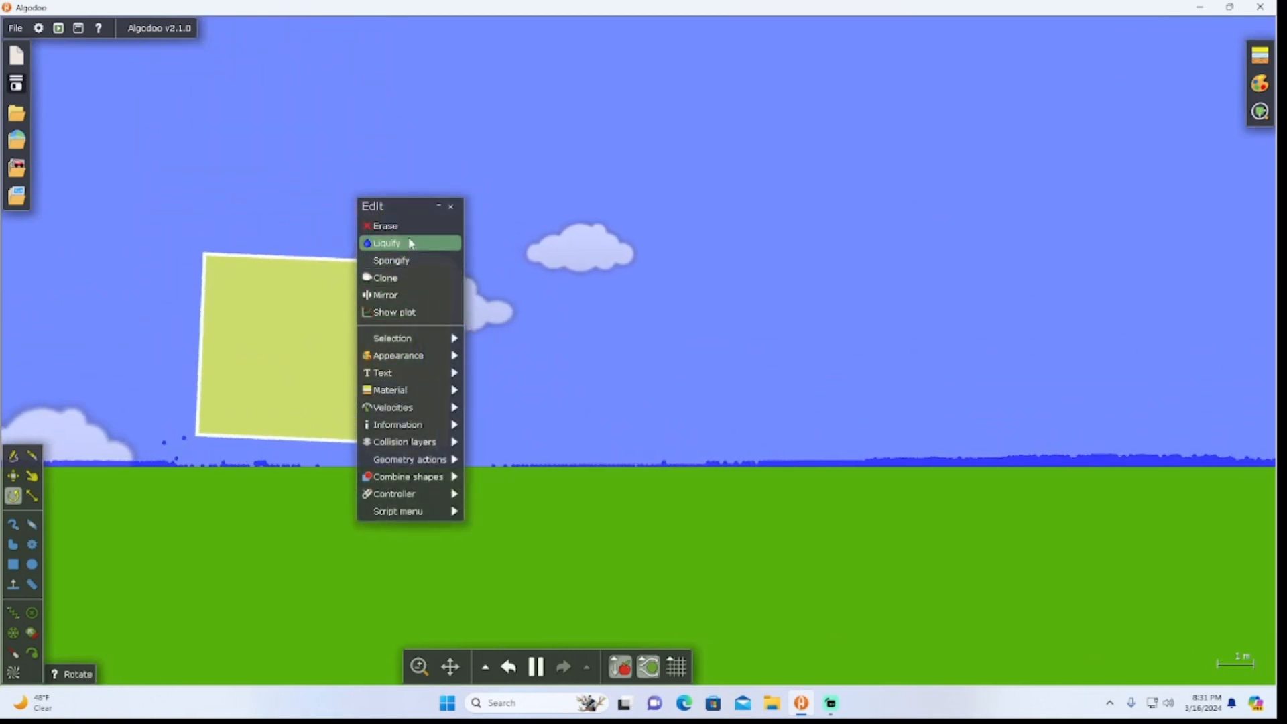
pyautogui.click(386, 243)
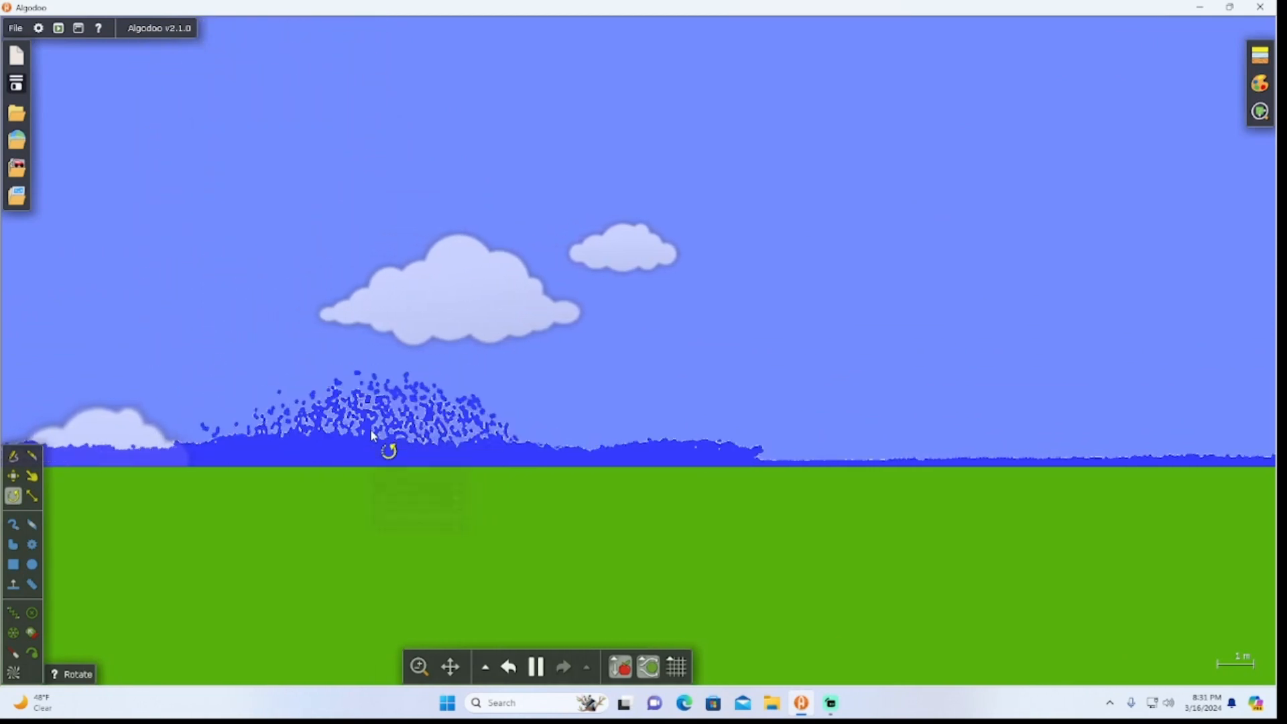
pyautogui.rightClick(388, 450)
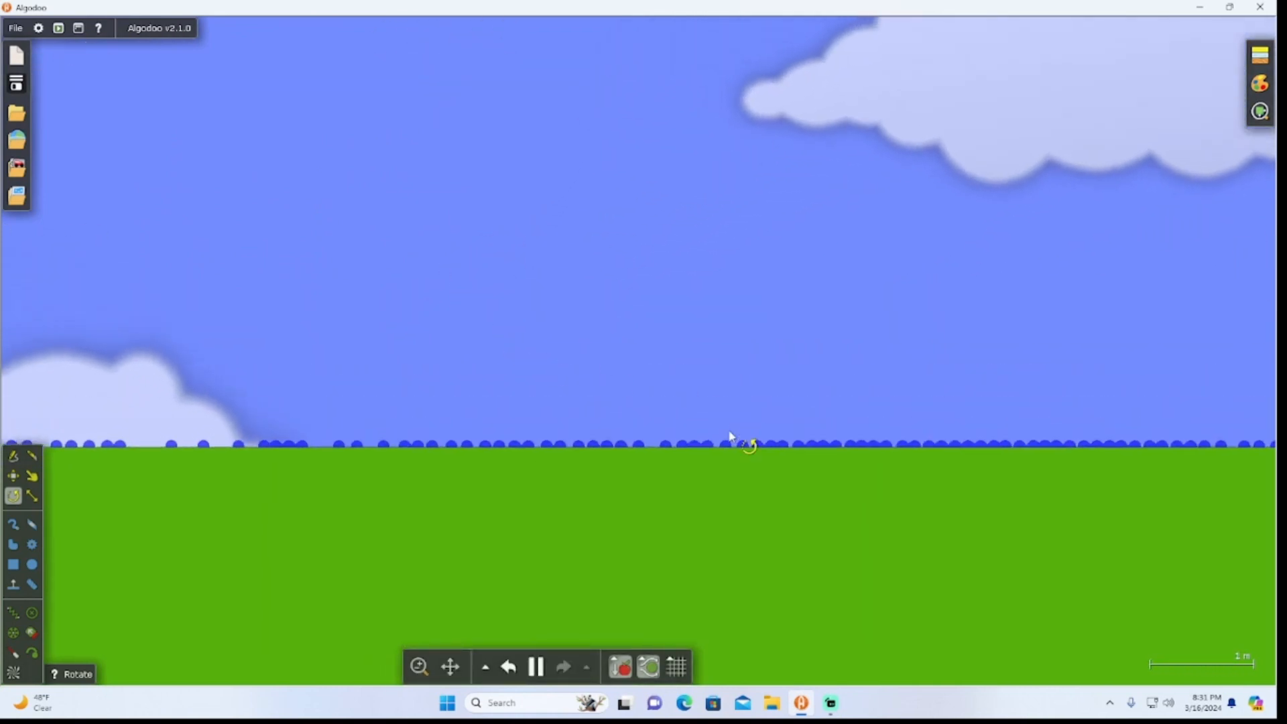
# Step: Draw a large jagged purple polygon freehand in the sky above the grass
pyautogui.click(14, 524)
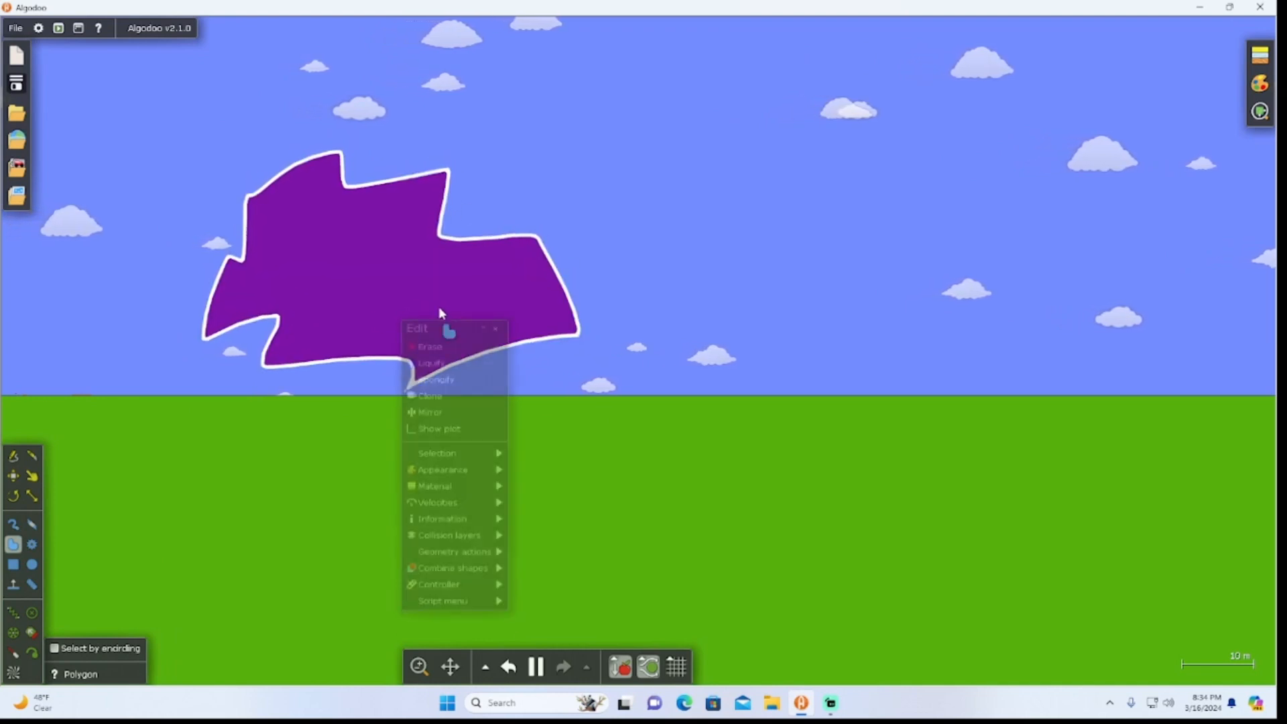
# Step: Add gears to the scene, then drag out a large brown box above the grass
pyautogui.click(429, 345)
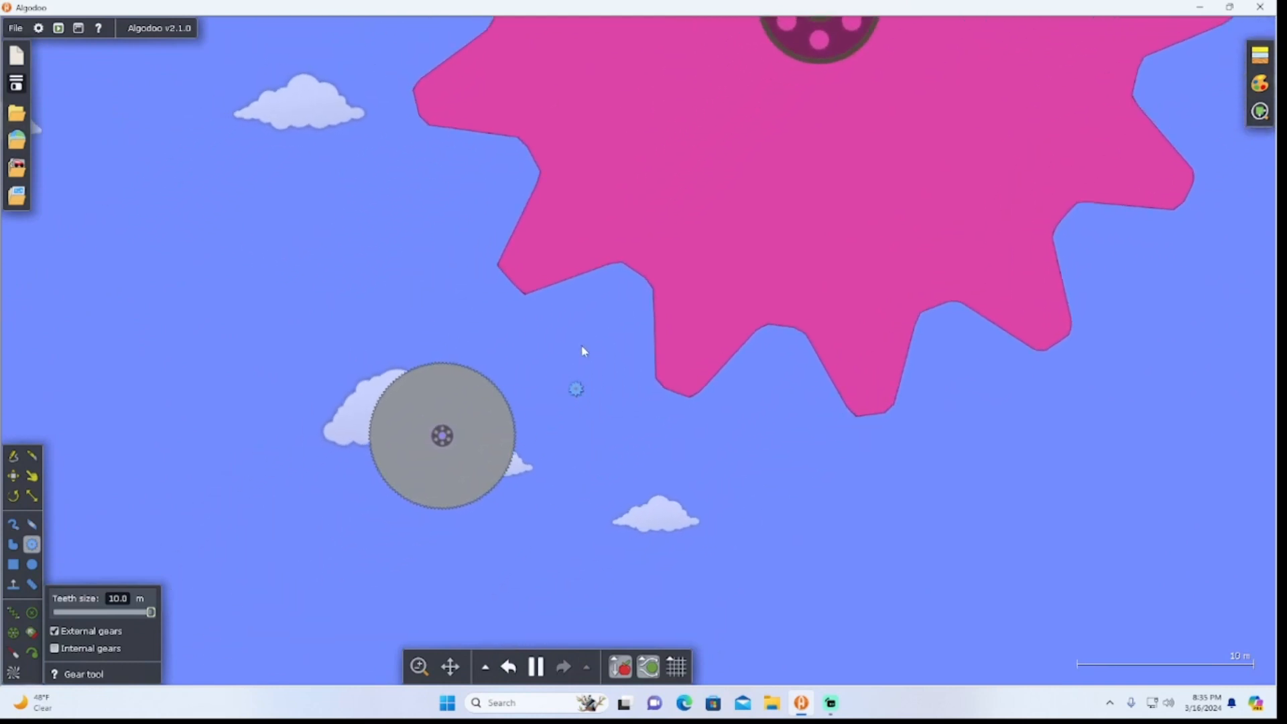
pyautogui.click(507, 665)
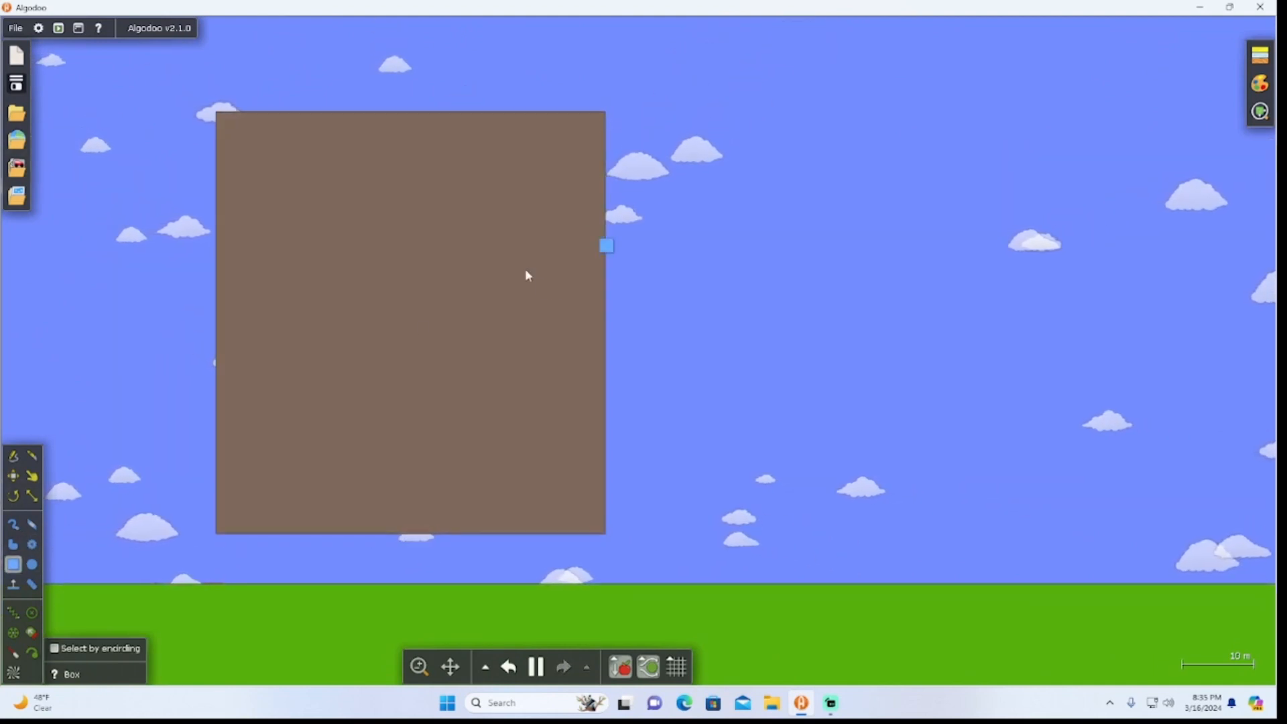
# Step: Liquify the brown box into water and clear the scene back to plain sky and grass
pyautogui.rightClick(525, 275)
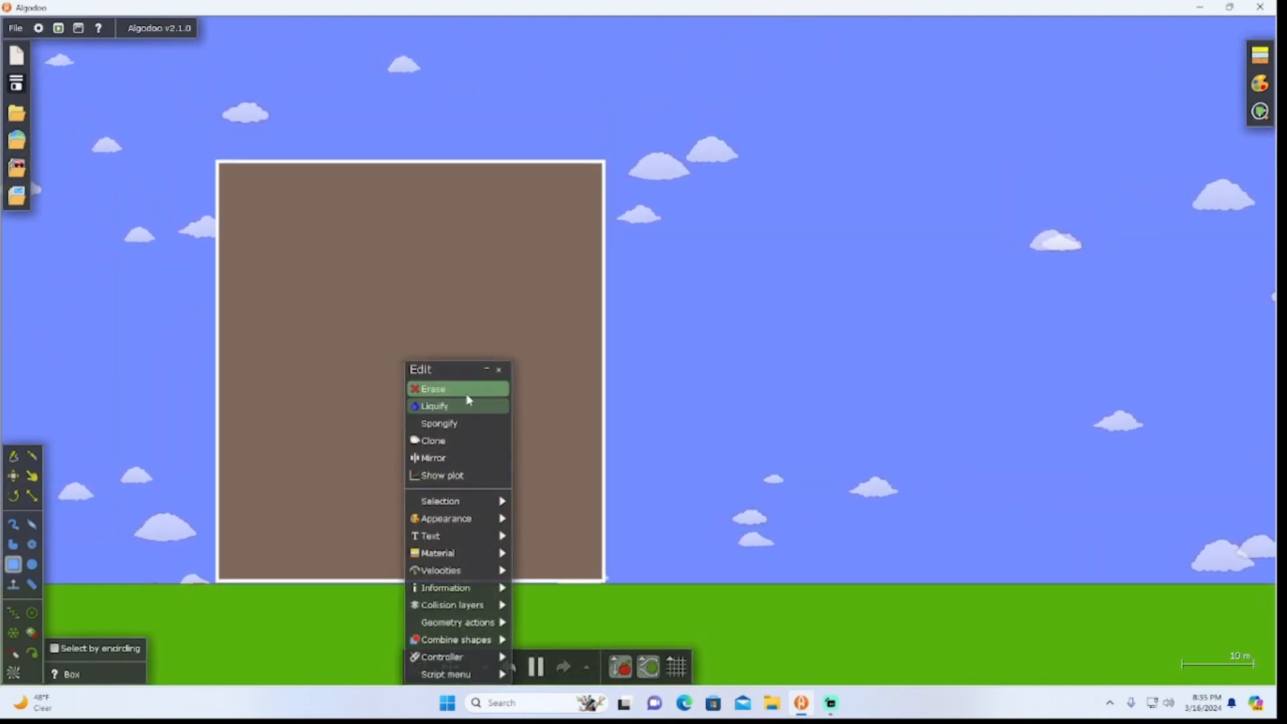
pyautogui.click(433, 388)
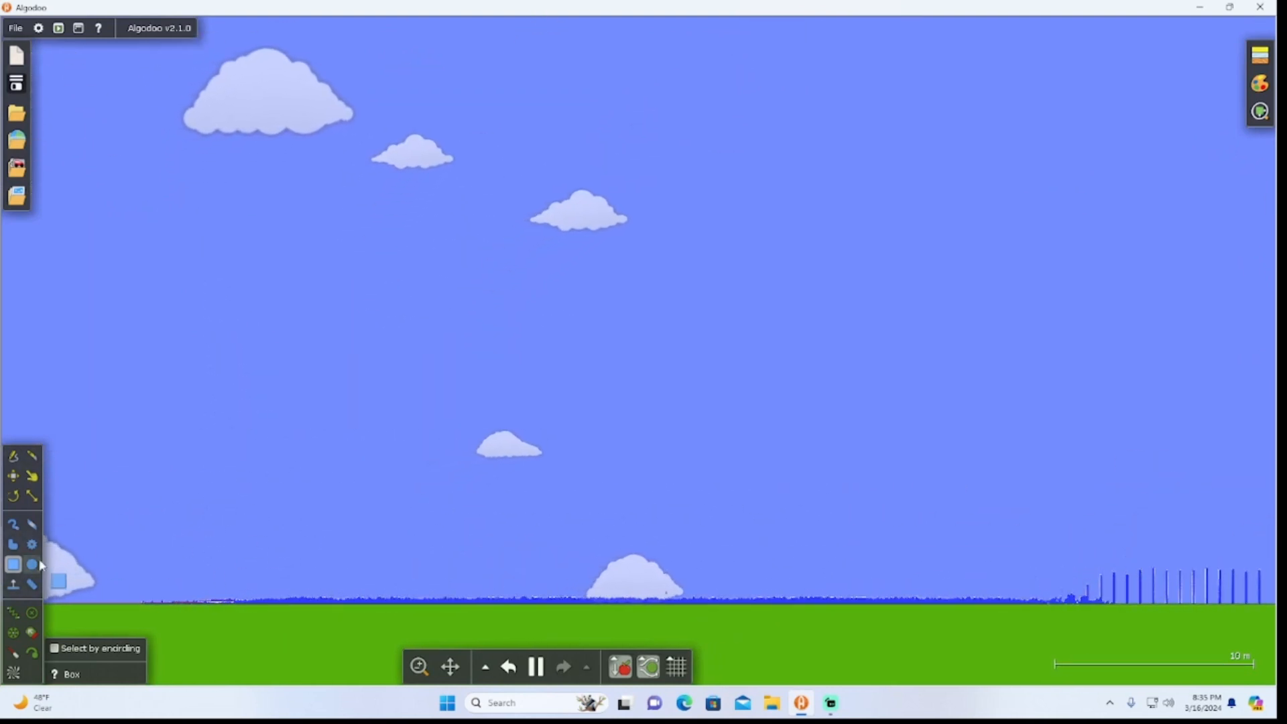
pyautogui.click(31, 564)
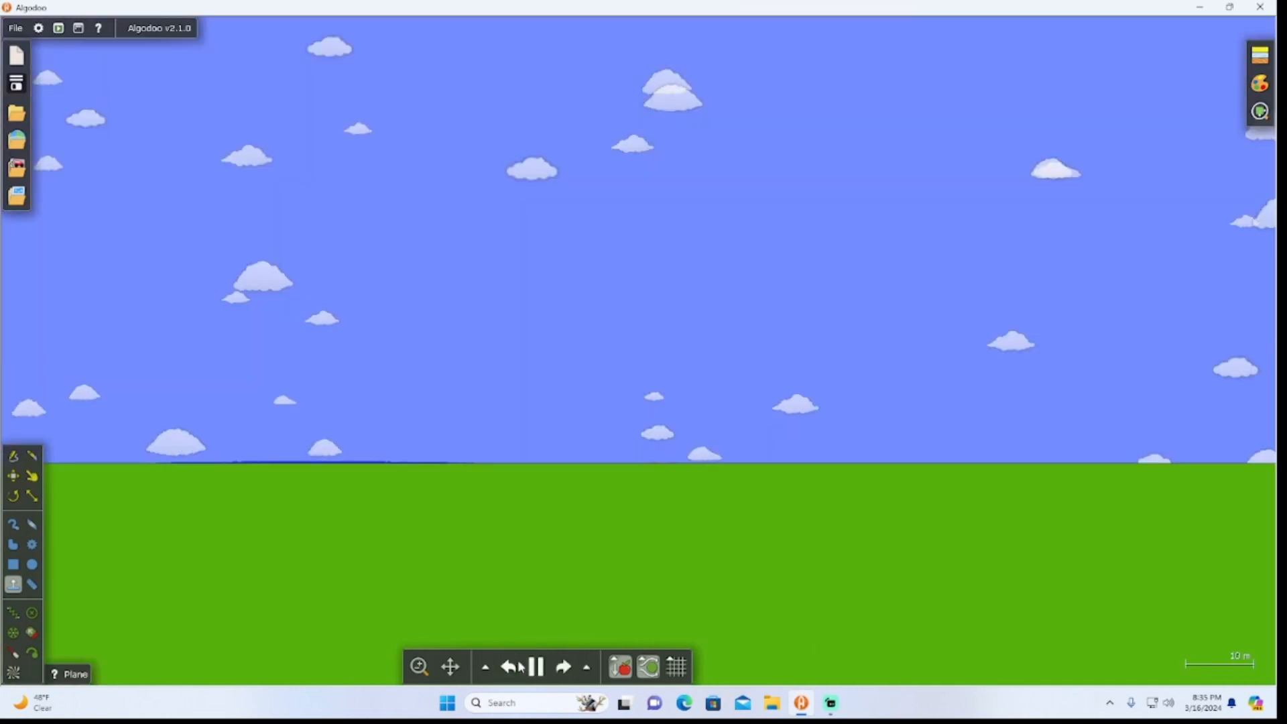
# Step: Chain the red ball to the tan block and run the simulation so it swings freely
pyautogui.click(32, 584)
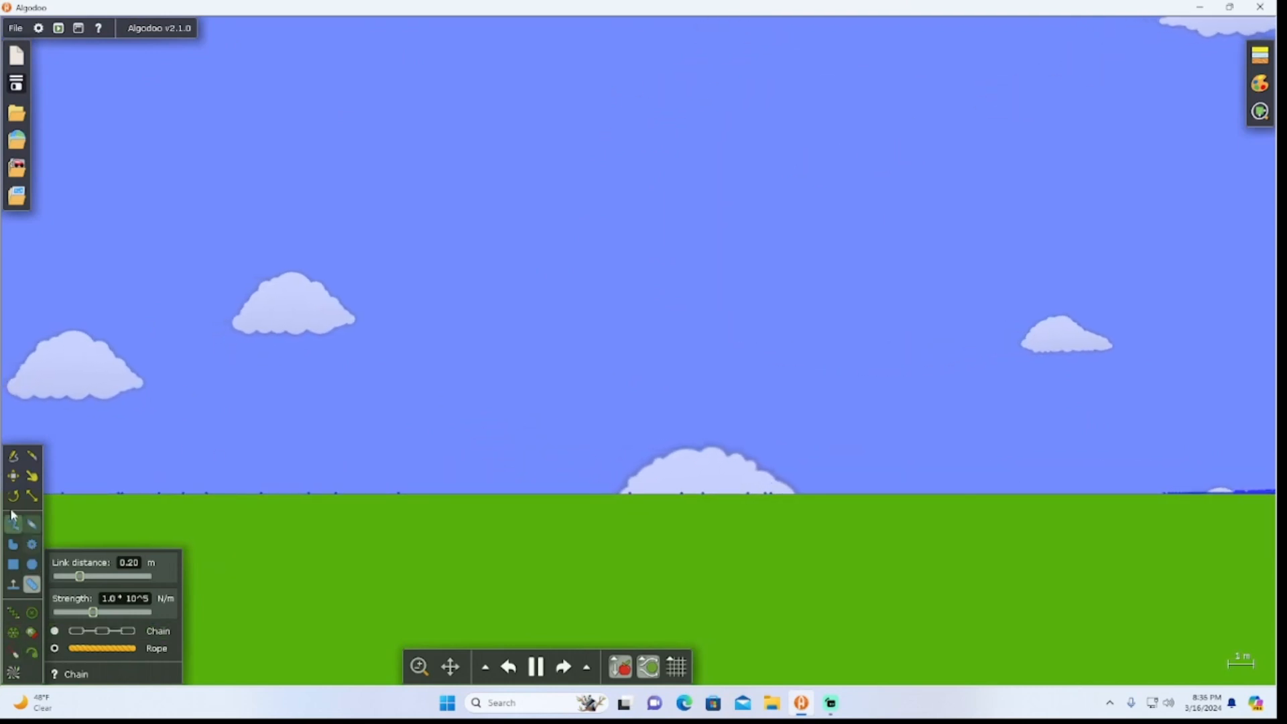
pyautogui.click(534, 666)
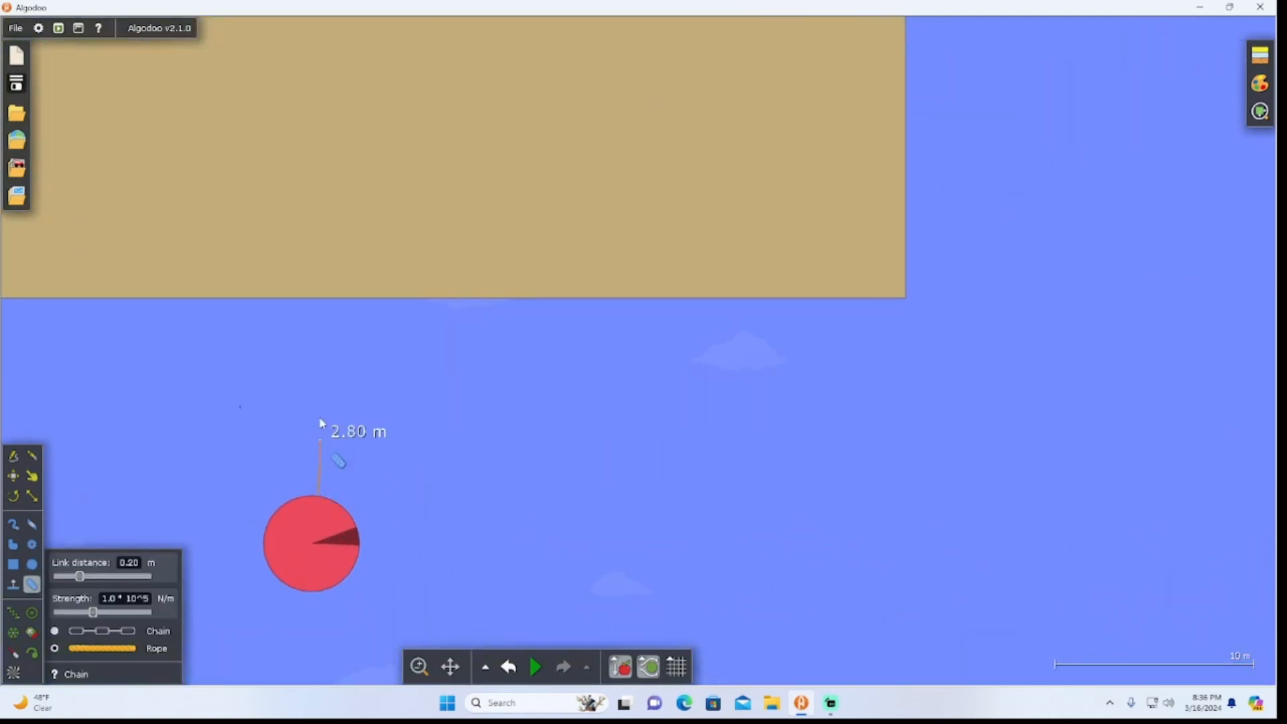
pyautogui.click(534, 665)
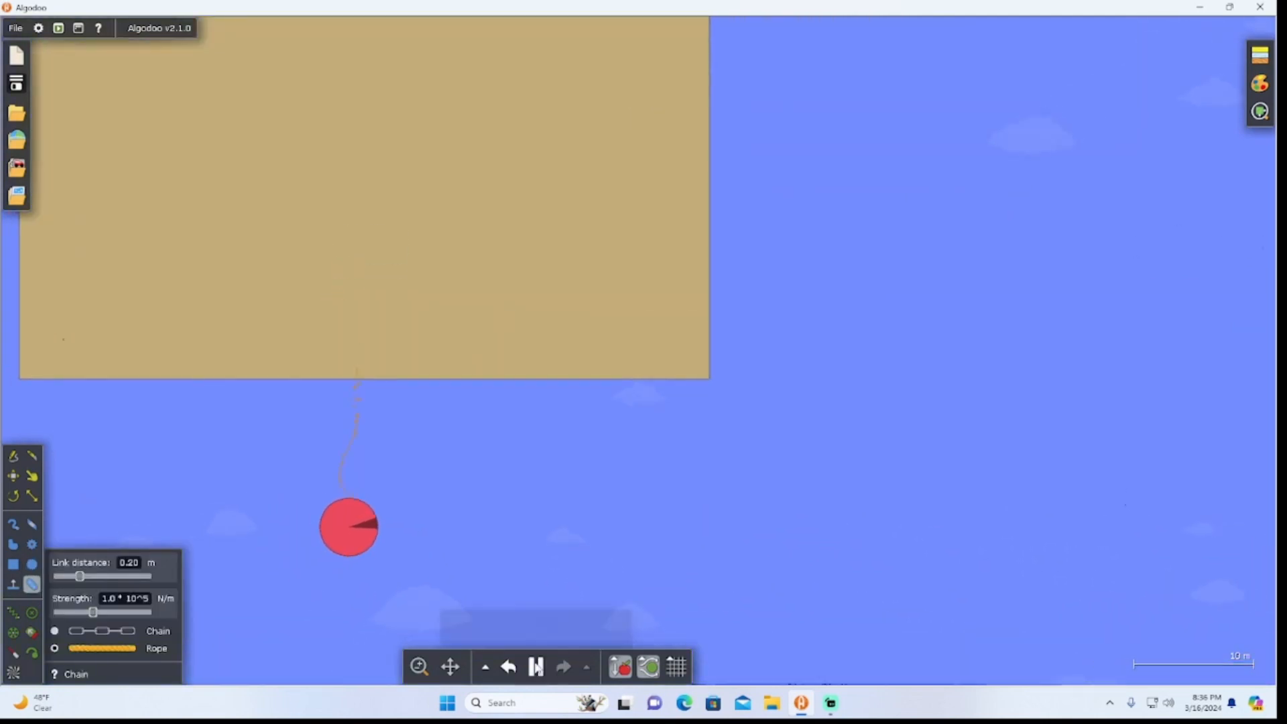
pyautogui.click(534, 666)
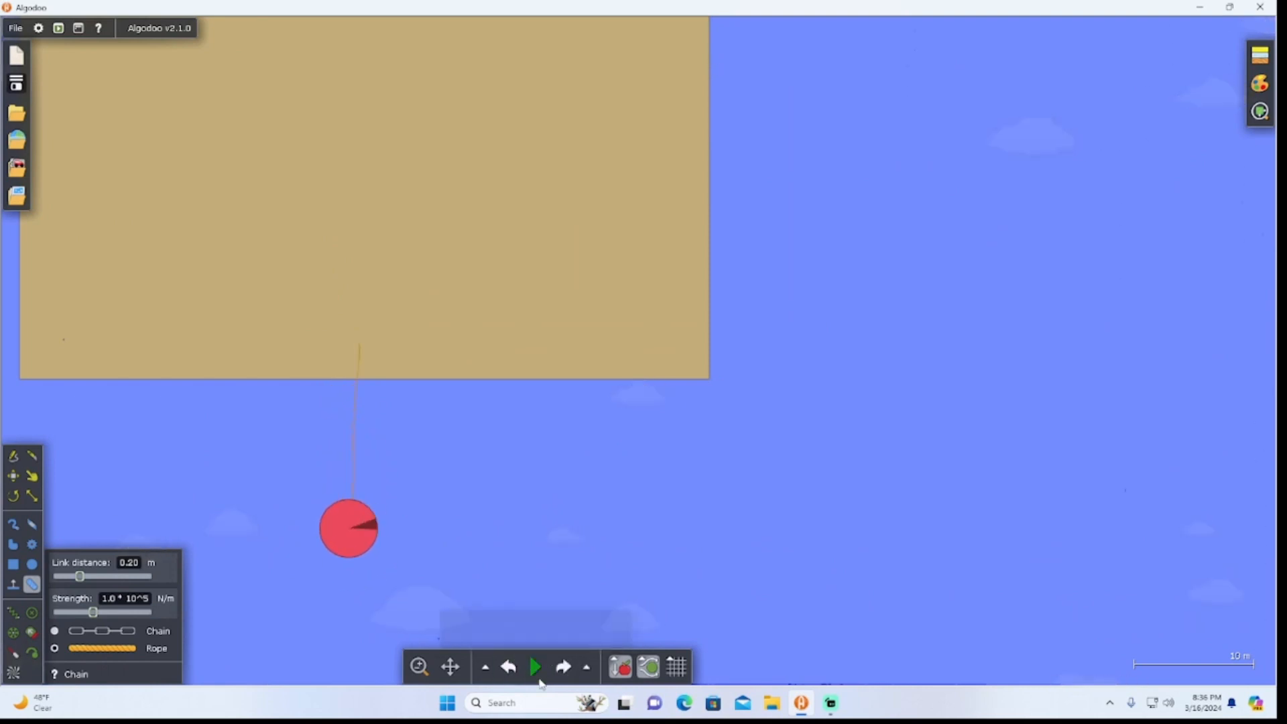
pyautogui.click(534, 666)
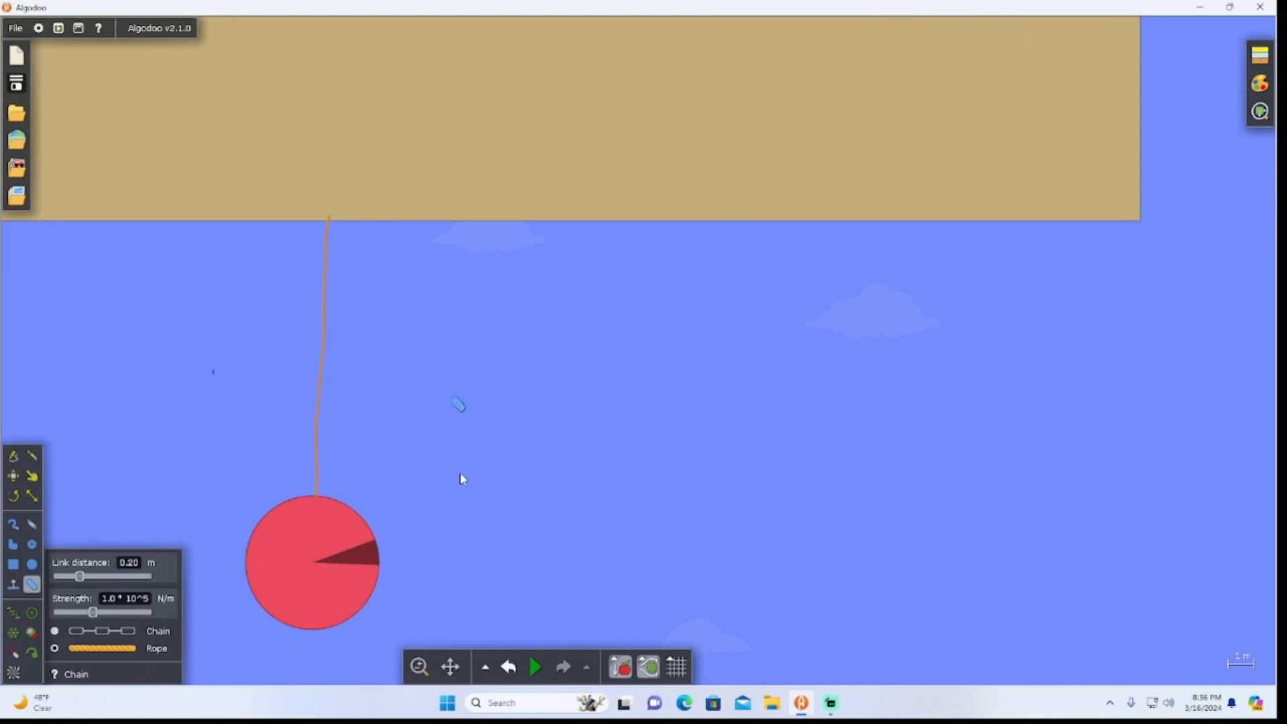
pyautogui.click(534, 665)
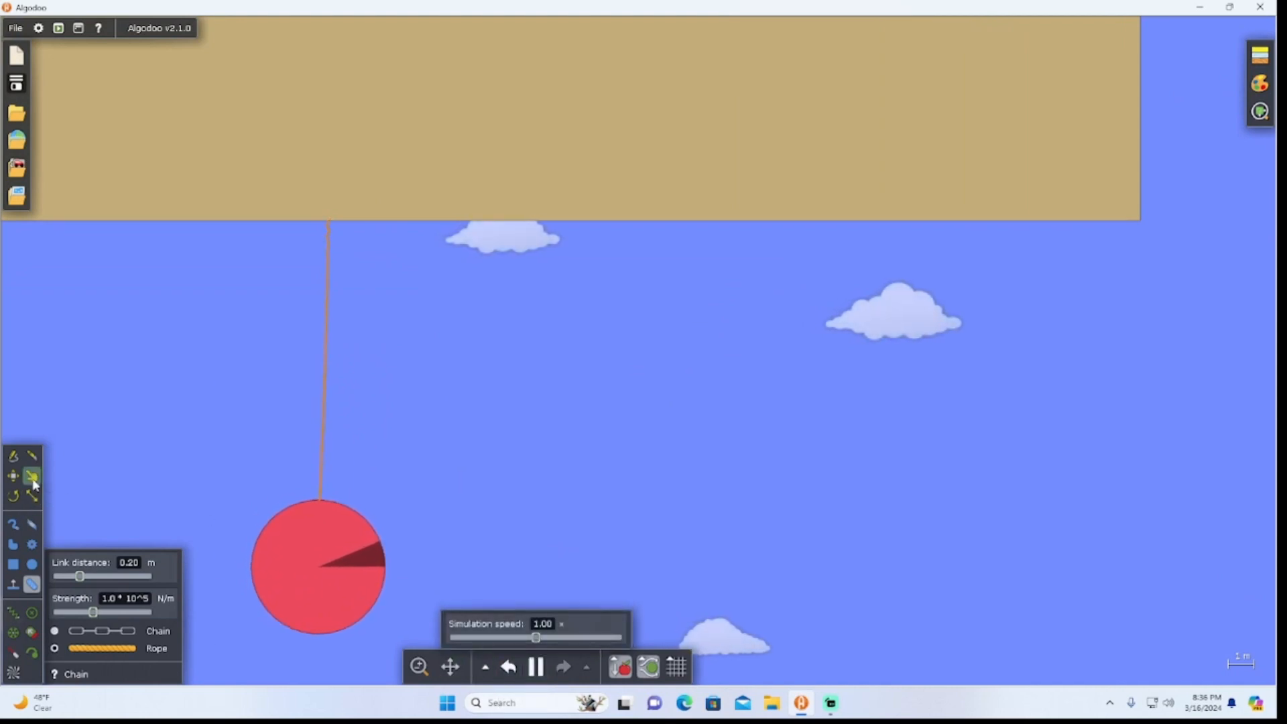
pyautogui.click(32, 476)
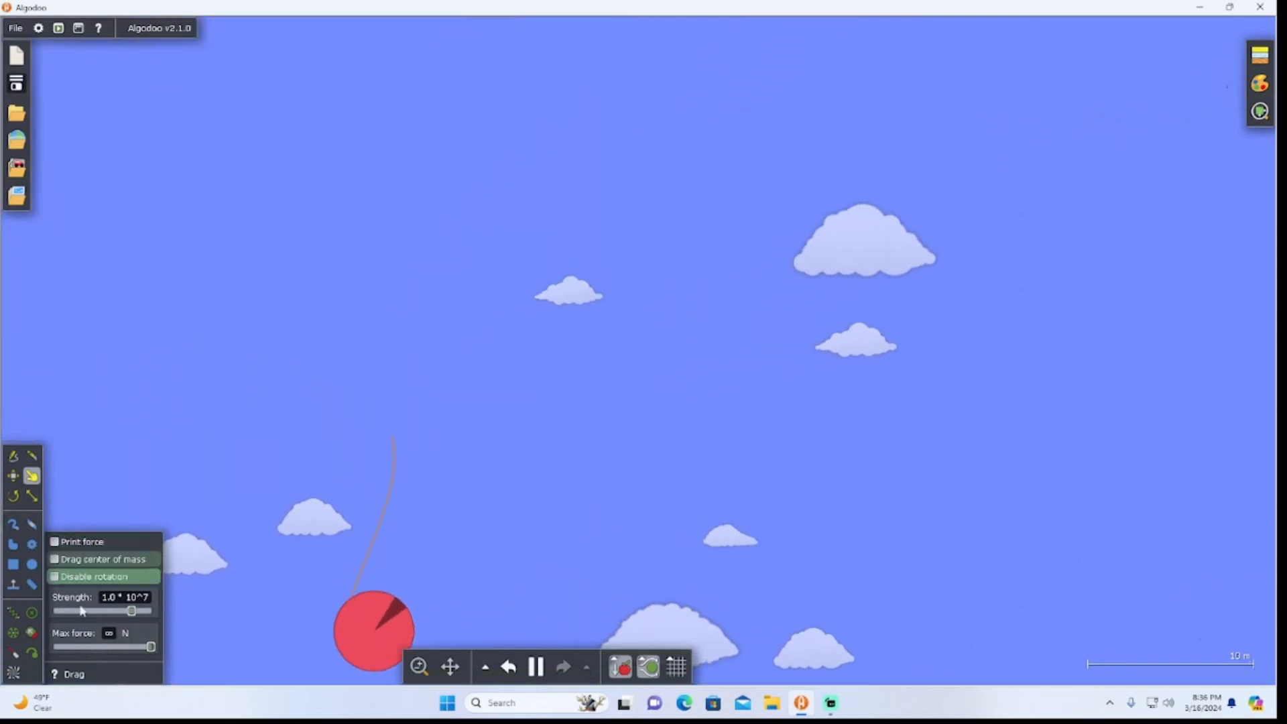
# Step: Draw a blue ball in the sky, attach a spring from the block to it, and start the simulation
pyautogui.click(507, 666)
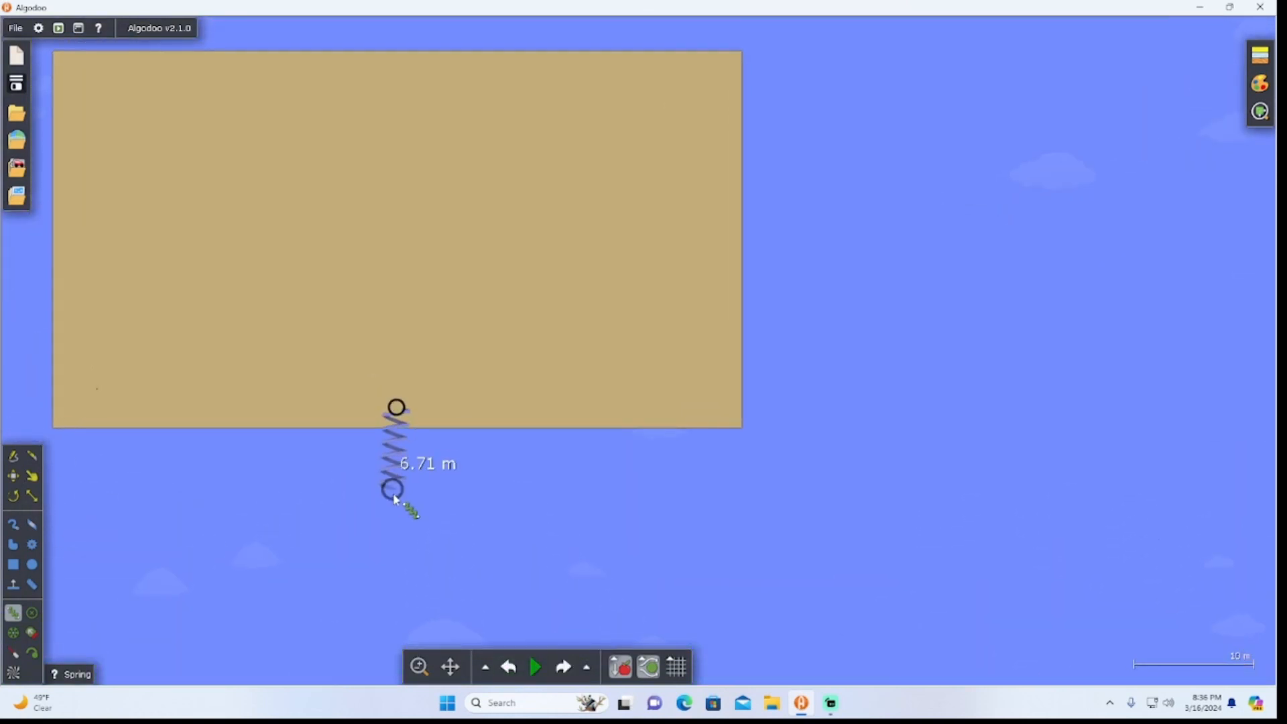
pyautogui.click(508, 666)
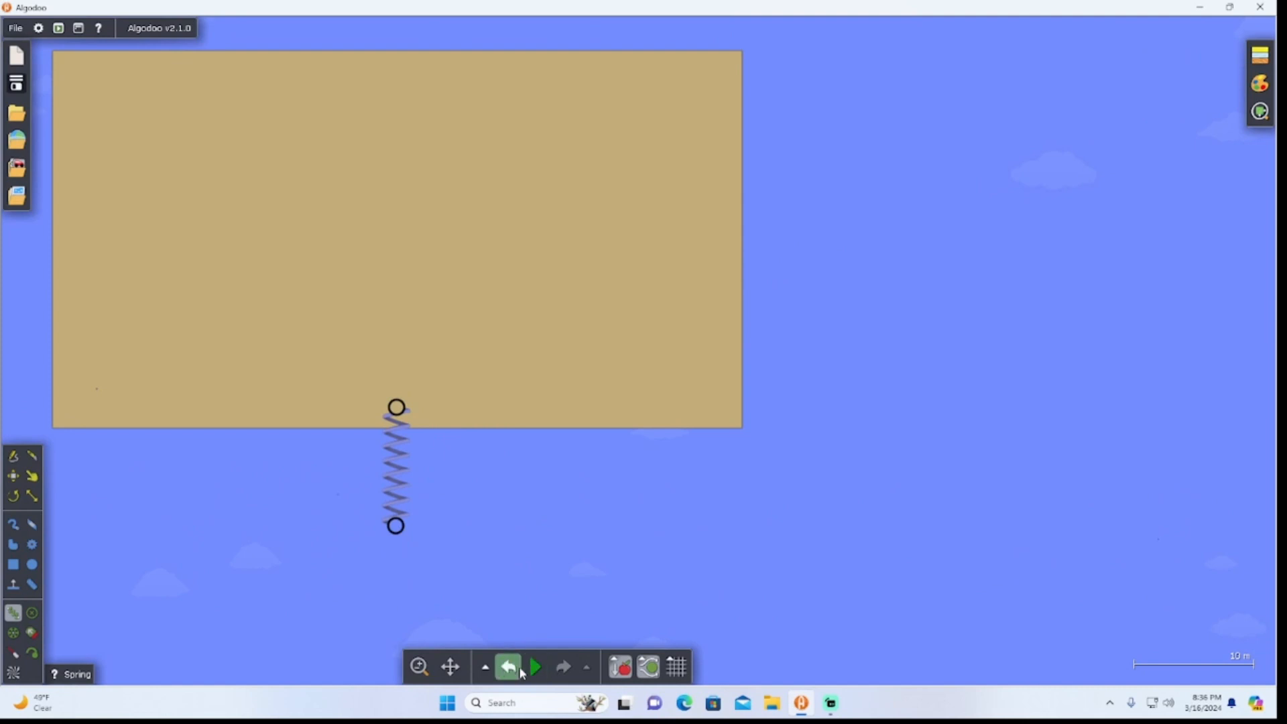
pyautogui.click(507, 665)
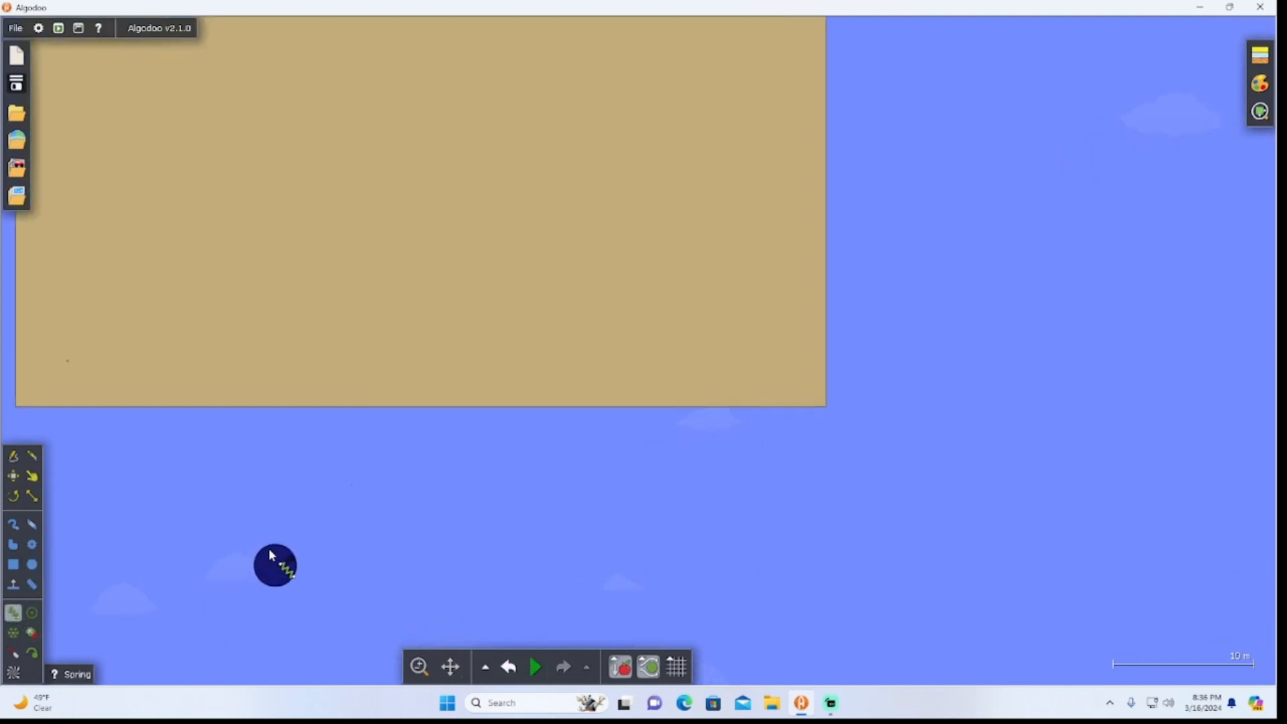
pyautogui.click(534, 666)
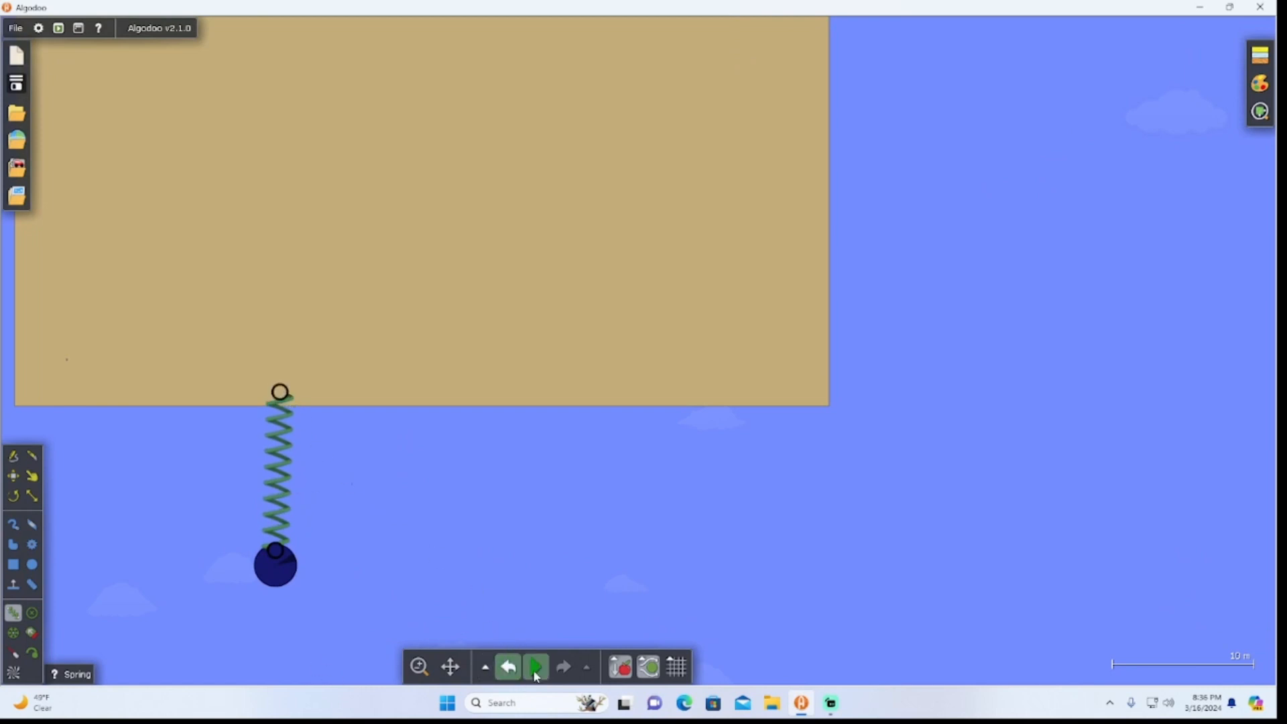
pyautogui.click(534, 665)
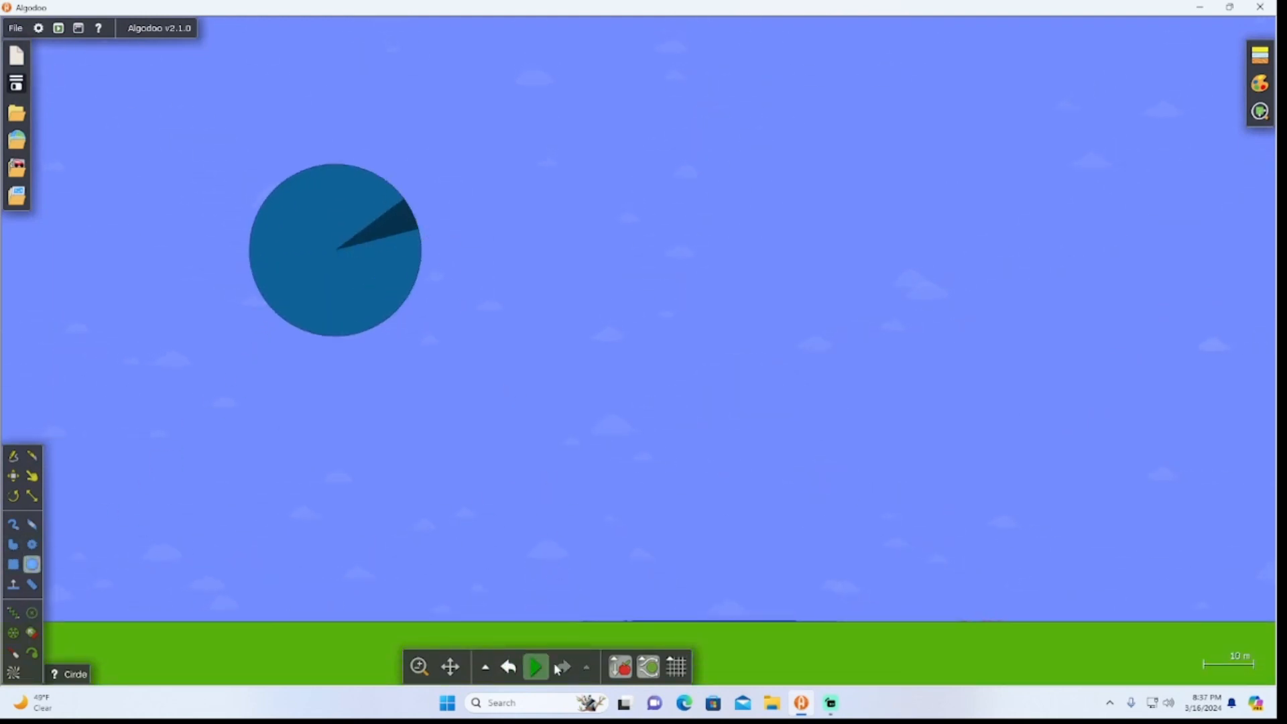
# Step: Create a tall crimson rod in the sky beside the blue ball
pyautogui.click(535, 666)
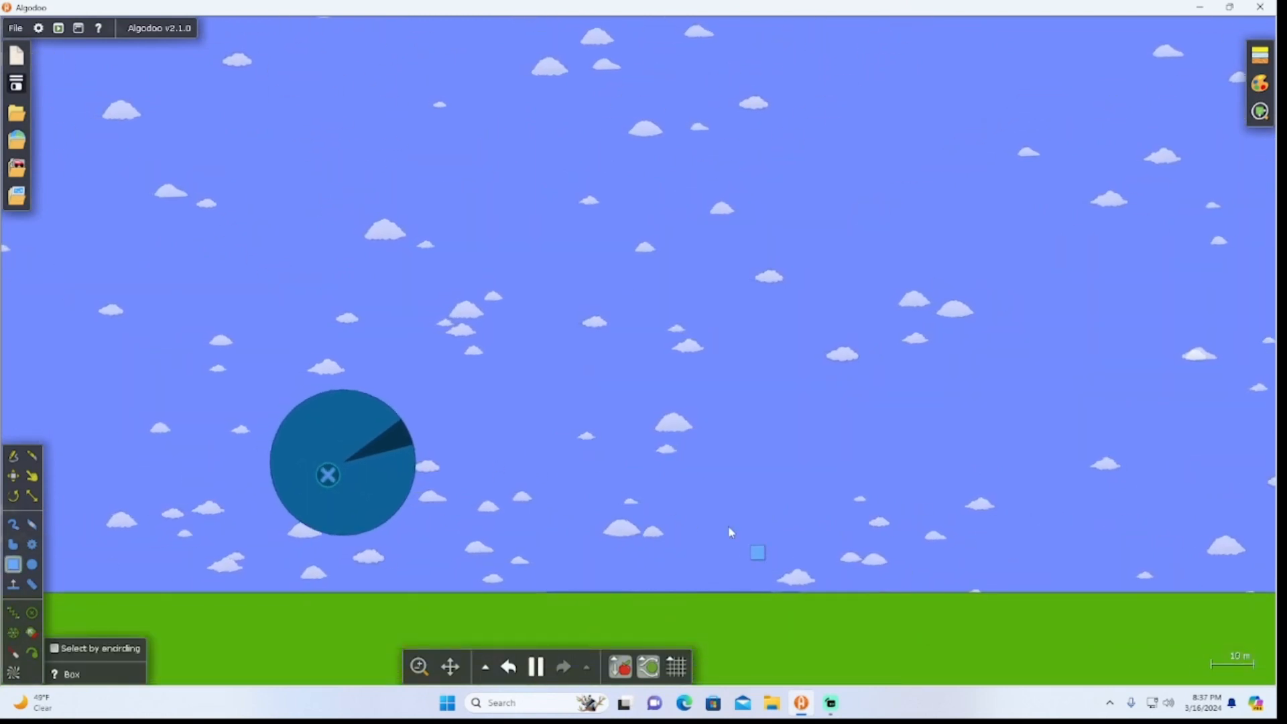
pyautogui.click(535, 666)
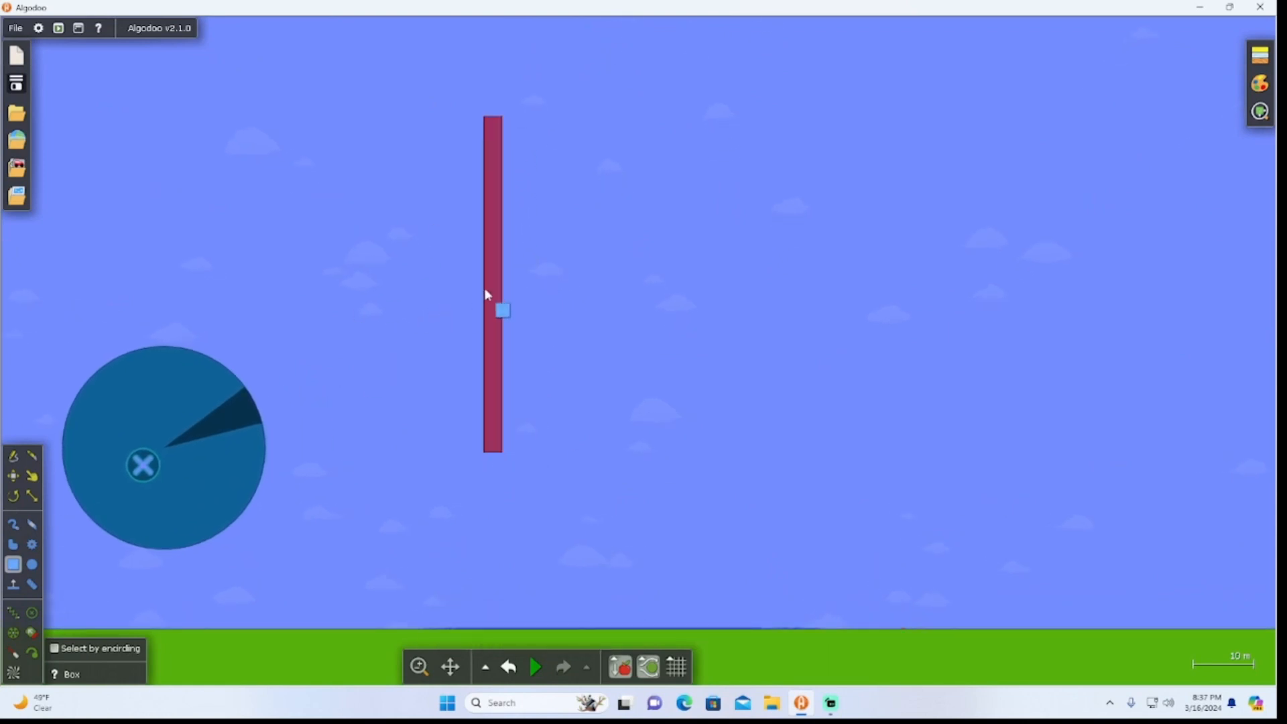
pyautogui.rightClick(503, 311)
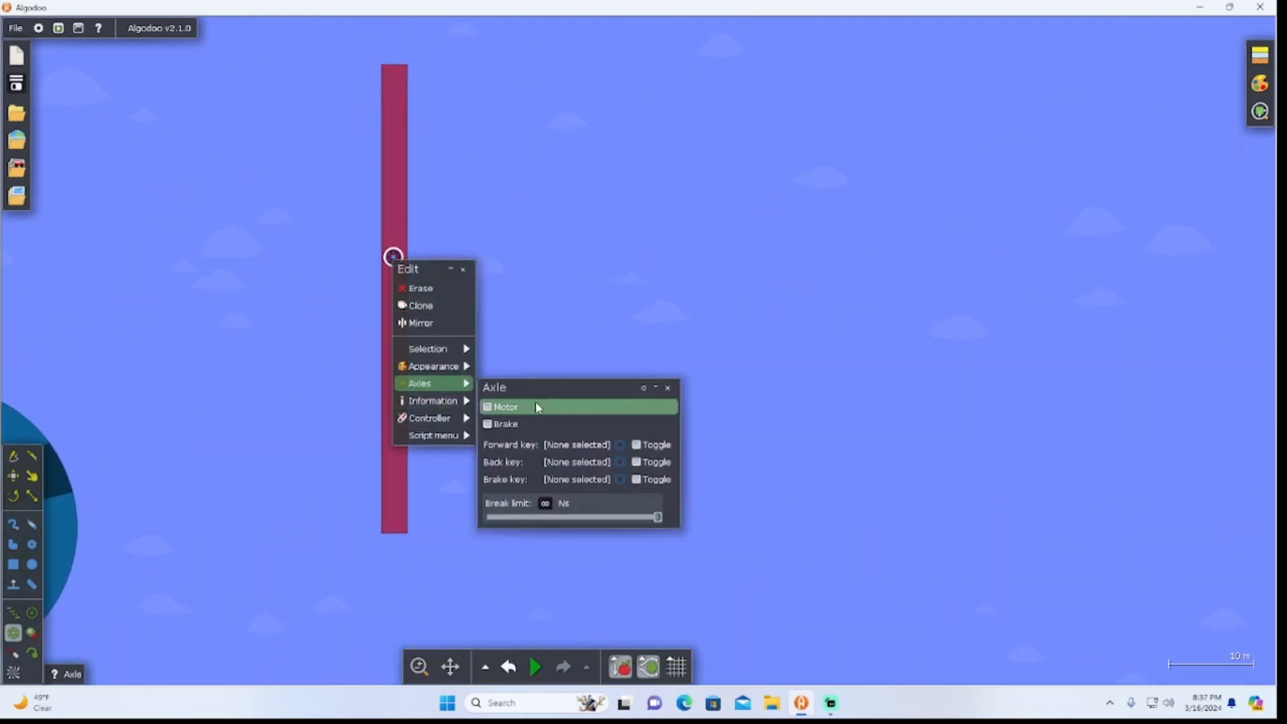
# Step: Make the rod's axle motorized and run the scene so the rod spins
pyautogui.click(487, 406)
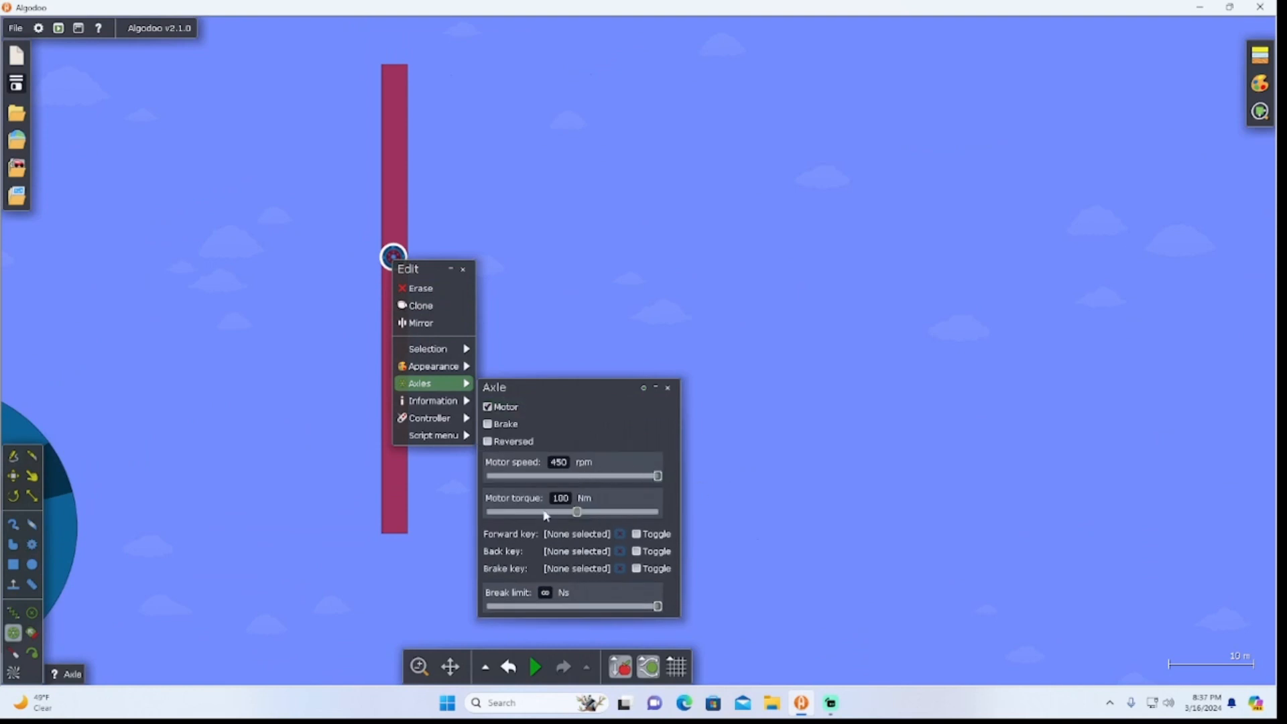
pyautogui.click(534, 666)
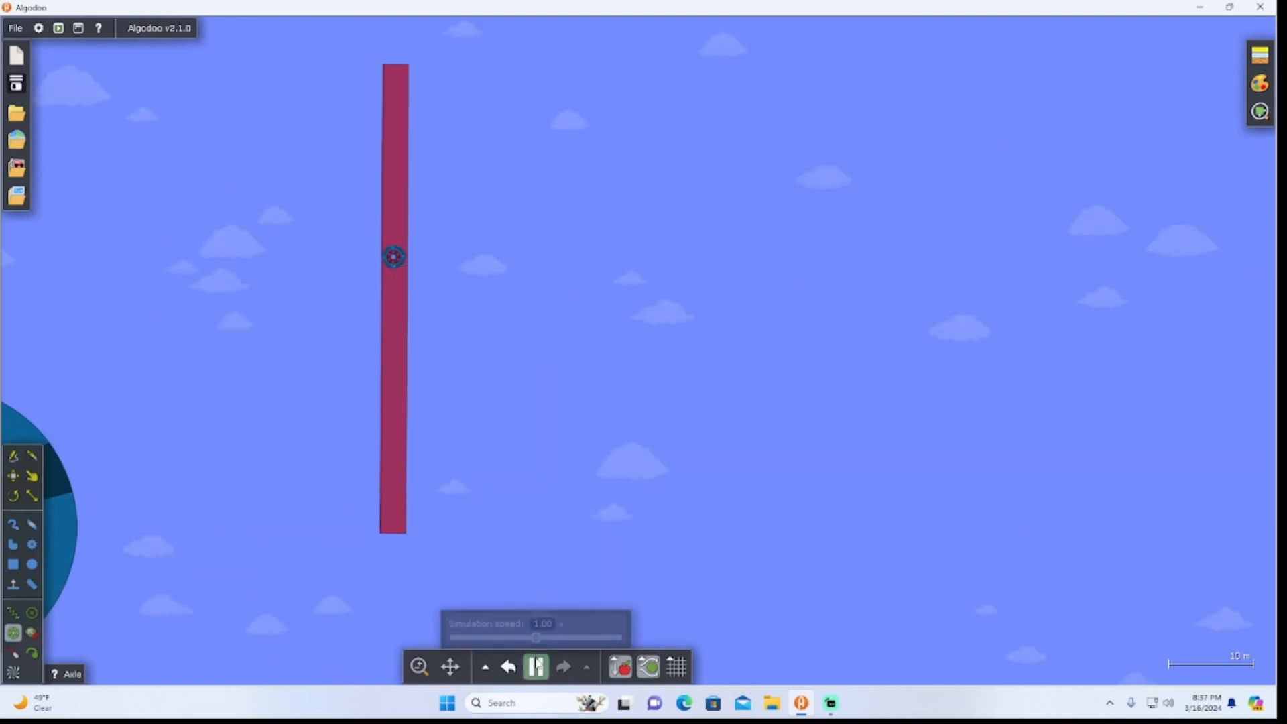
pyautogui.click(534, 665)
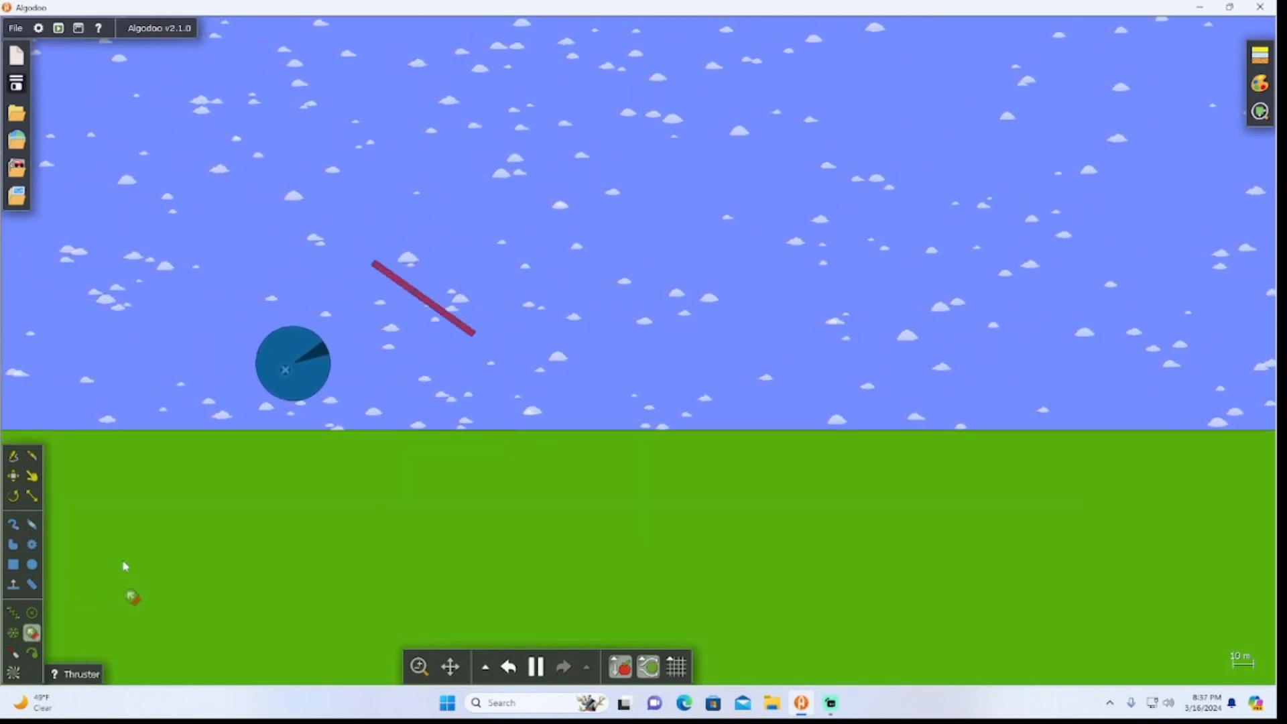
# Step: Attach a thruster to the blue circle, recolour it, and place a laser beaming up at the rod
pyautogui.rightClick(293, 369)
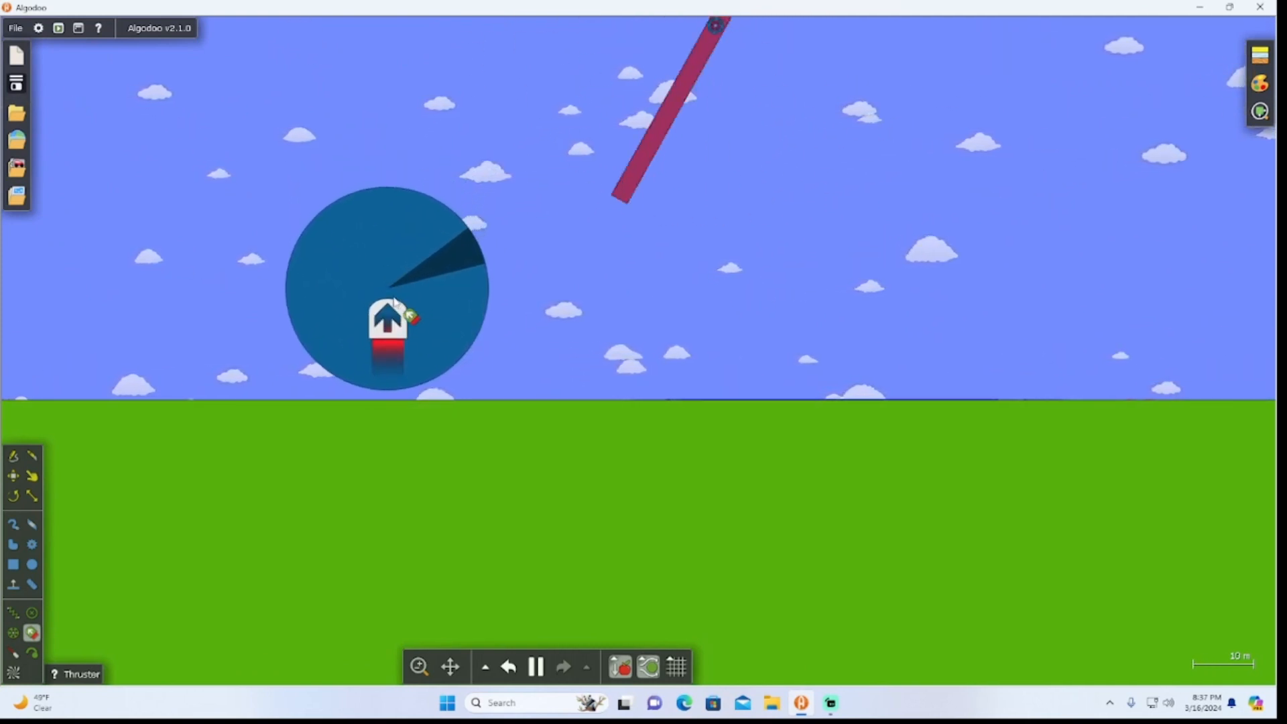
pyautogui.rightClick(387, 321)
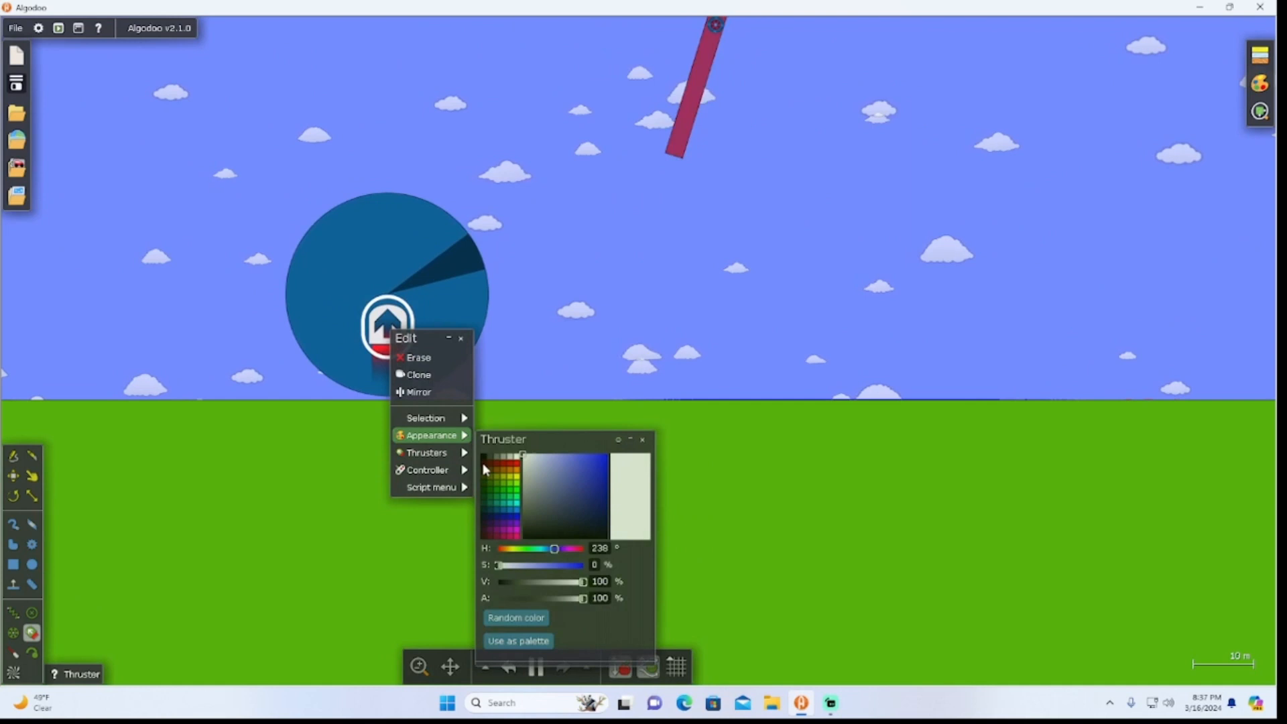
pyautogui.click(426, 452)
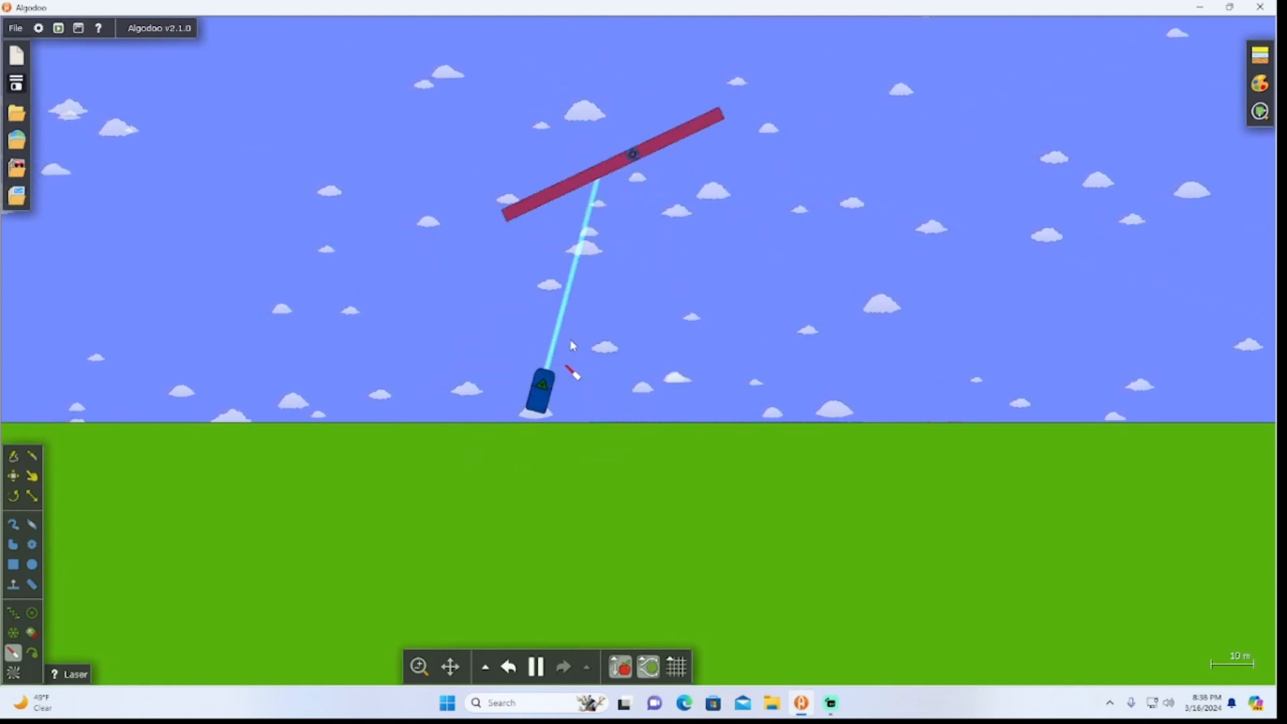
pyautogui.click(534, 665)
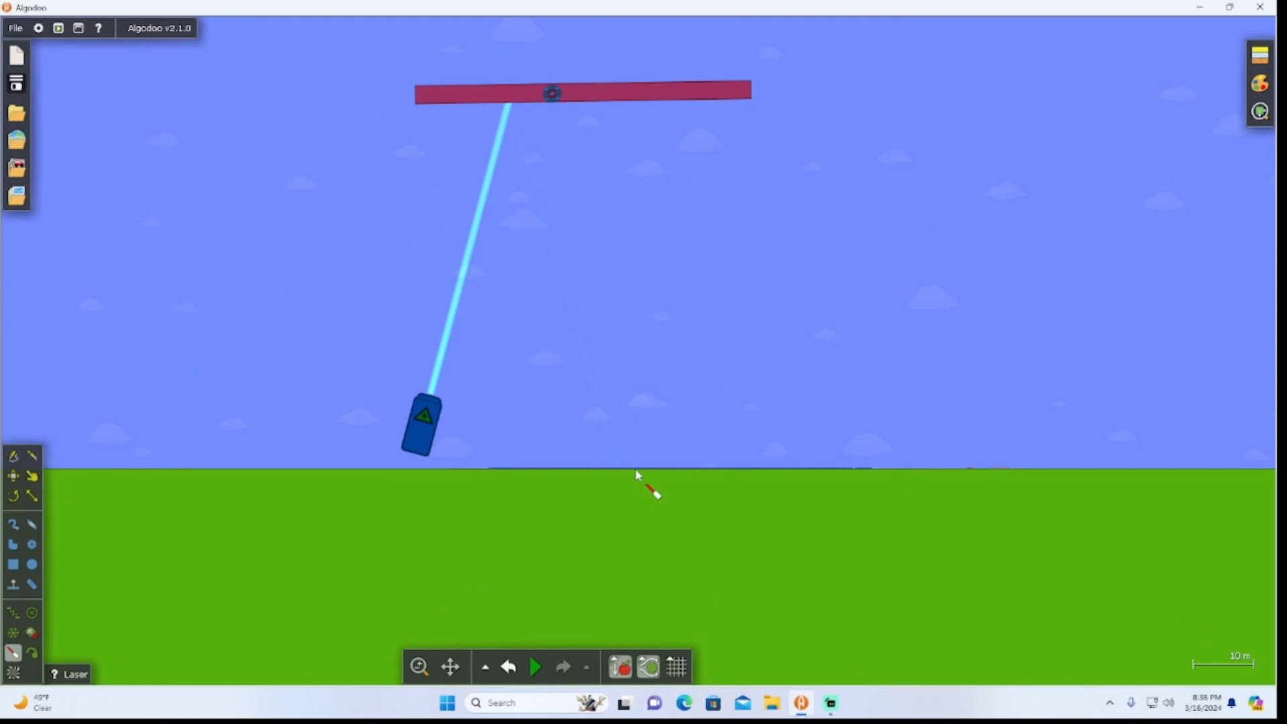
# Step: Tick Cutter in the laser's Laser pens settings and run the scene so the beam slices the rod
pyautogui.scroll(-3)
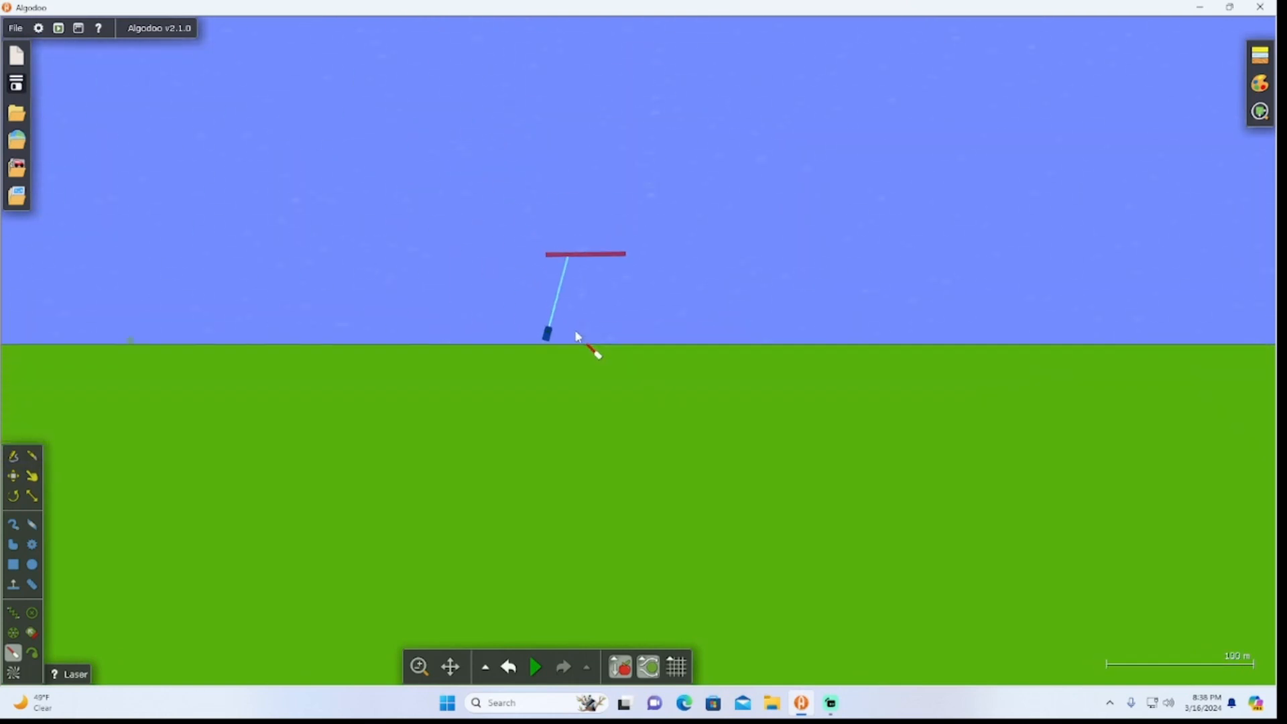
pyautogui.rightClick(545, 333)
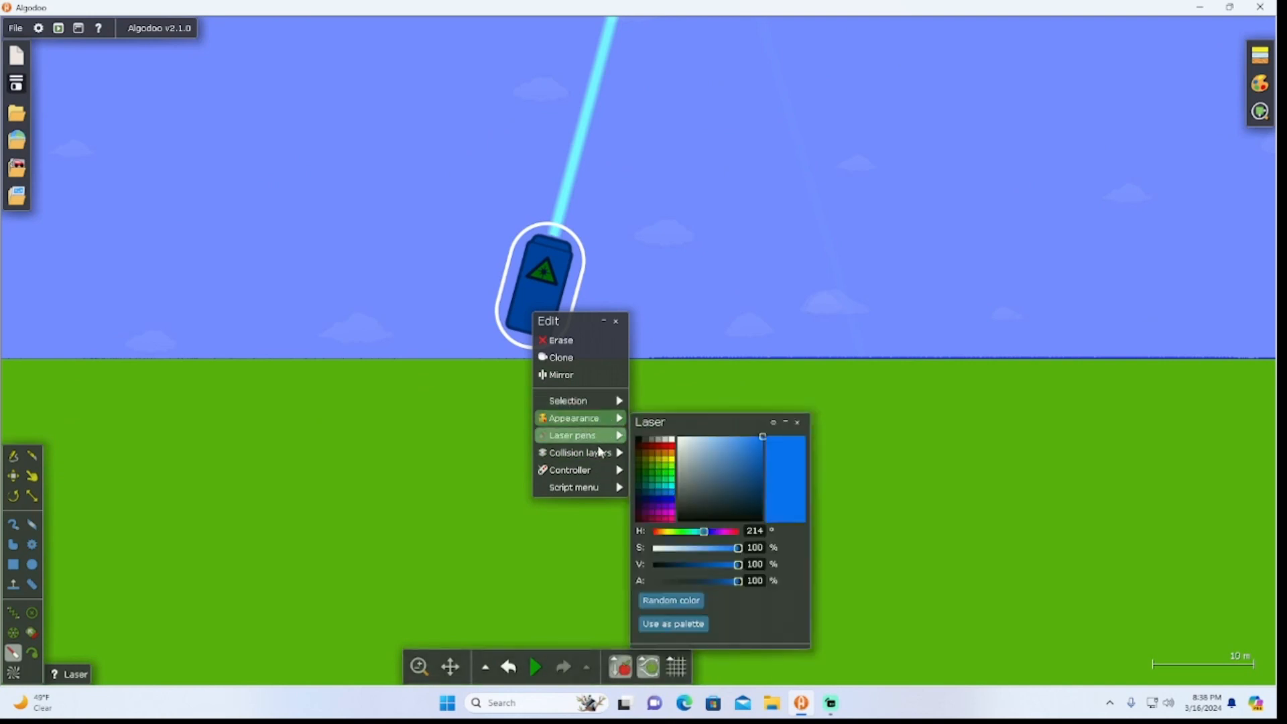
pyautogui.click(571, 435)
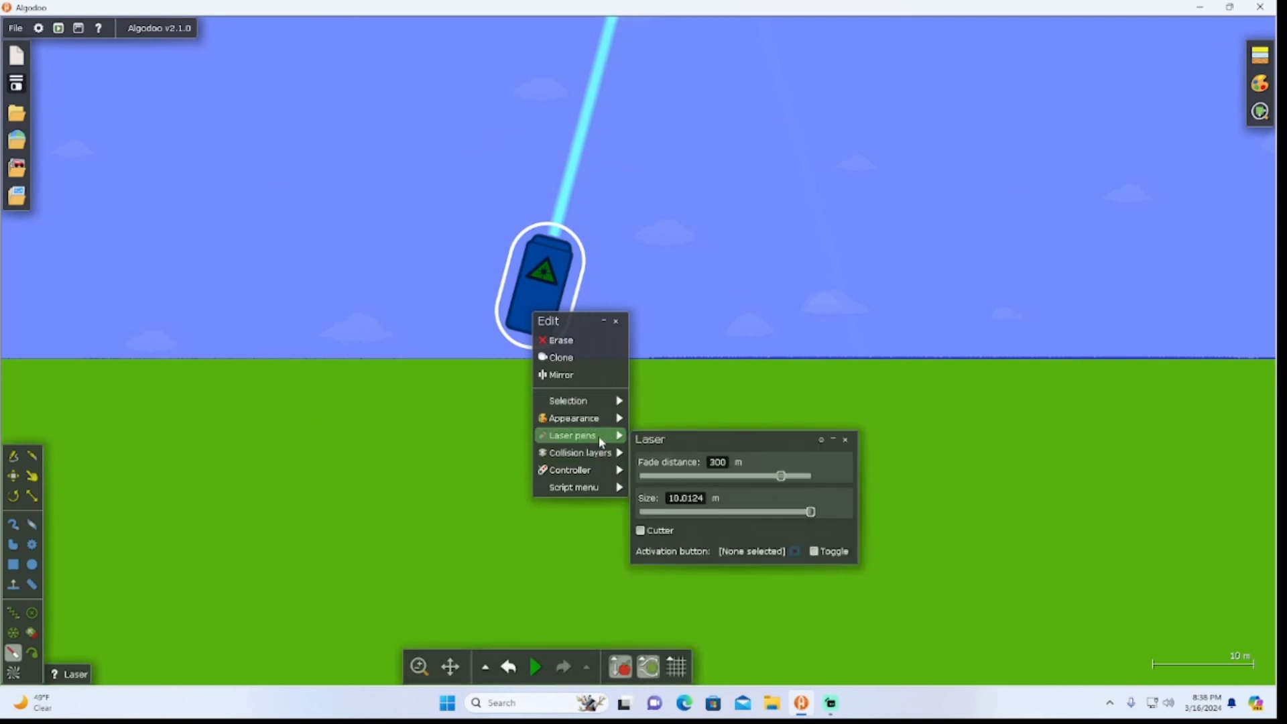
pyautogui.click(640, 530)
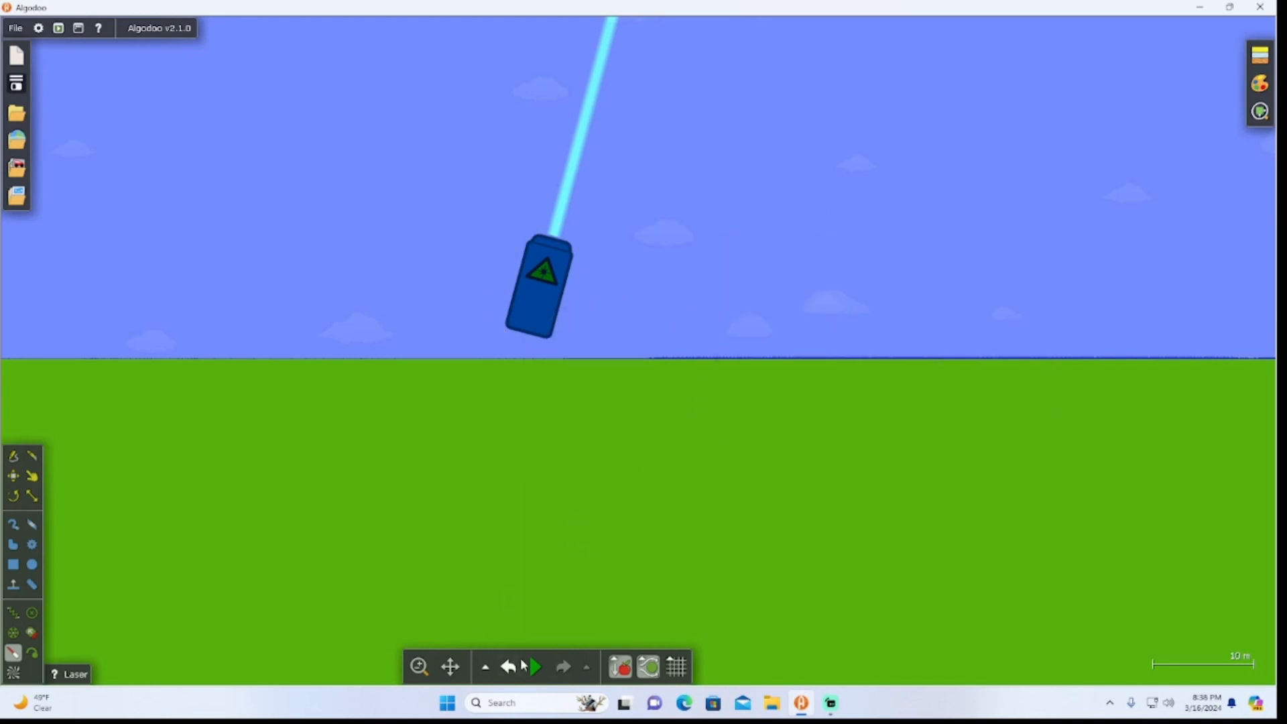
pyautogui.click(534, 666)
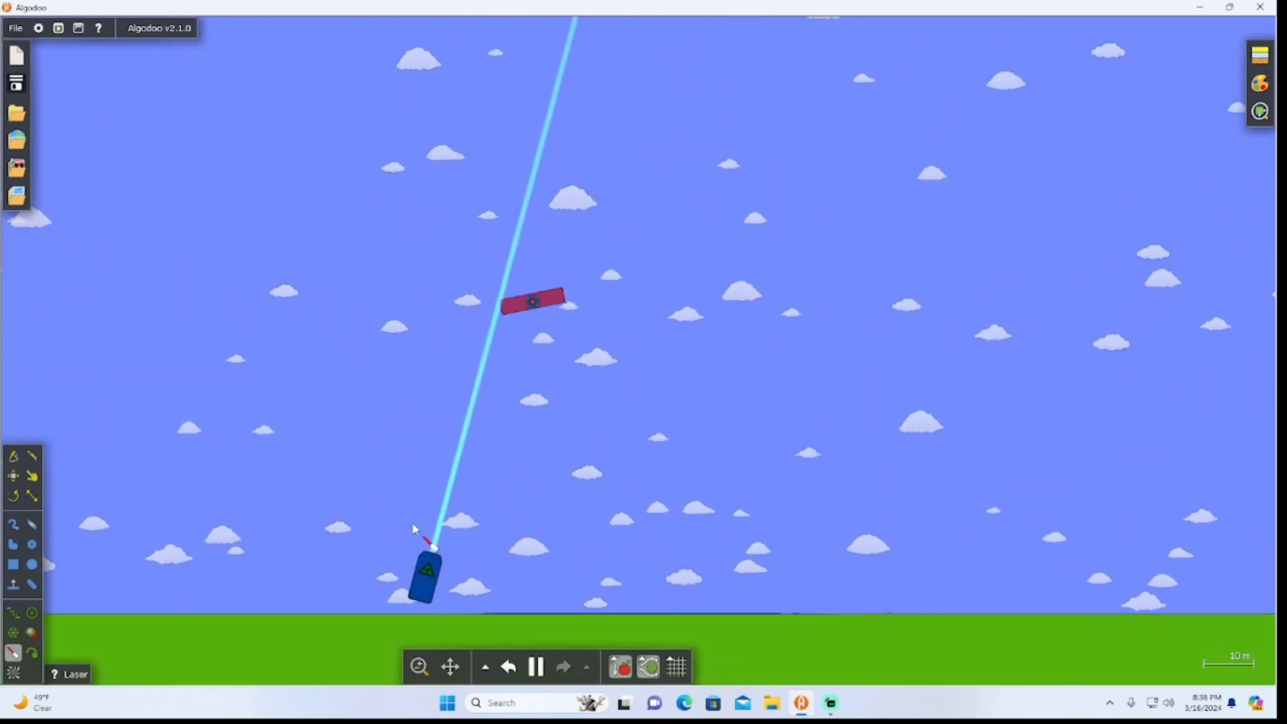
# Step: Pause and resume the simulation, then add a small yellow circle in the sky
pyautogui.rightClick(425, 572)
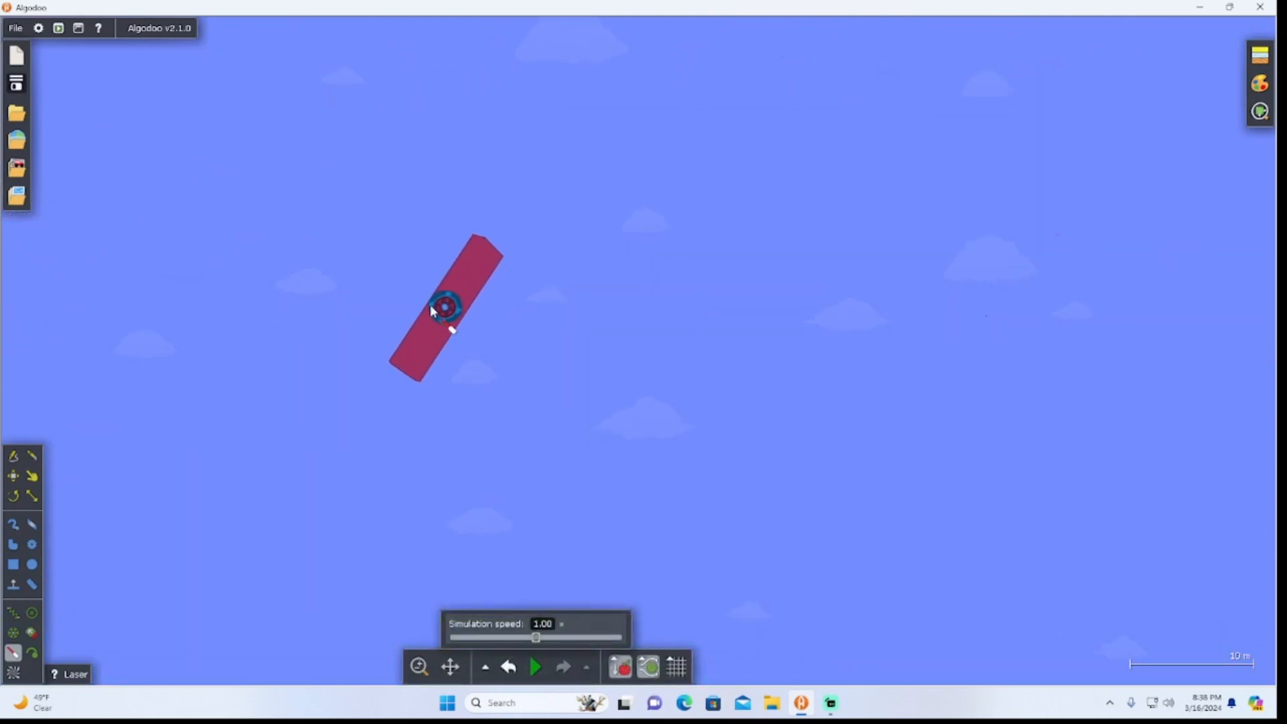
pyautogui.scroll(3)
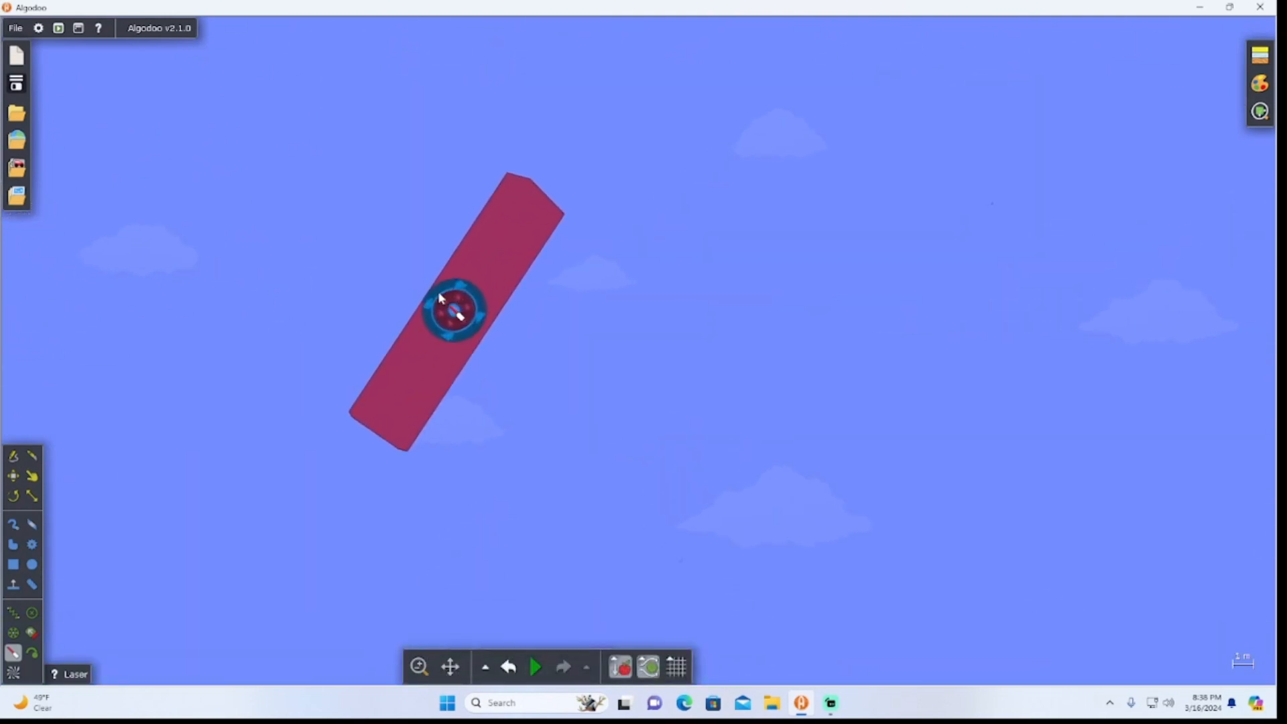
pyautogui.click(534, 666)
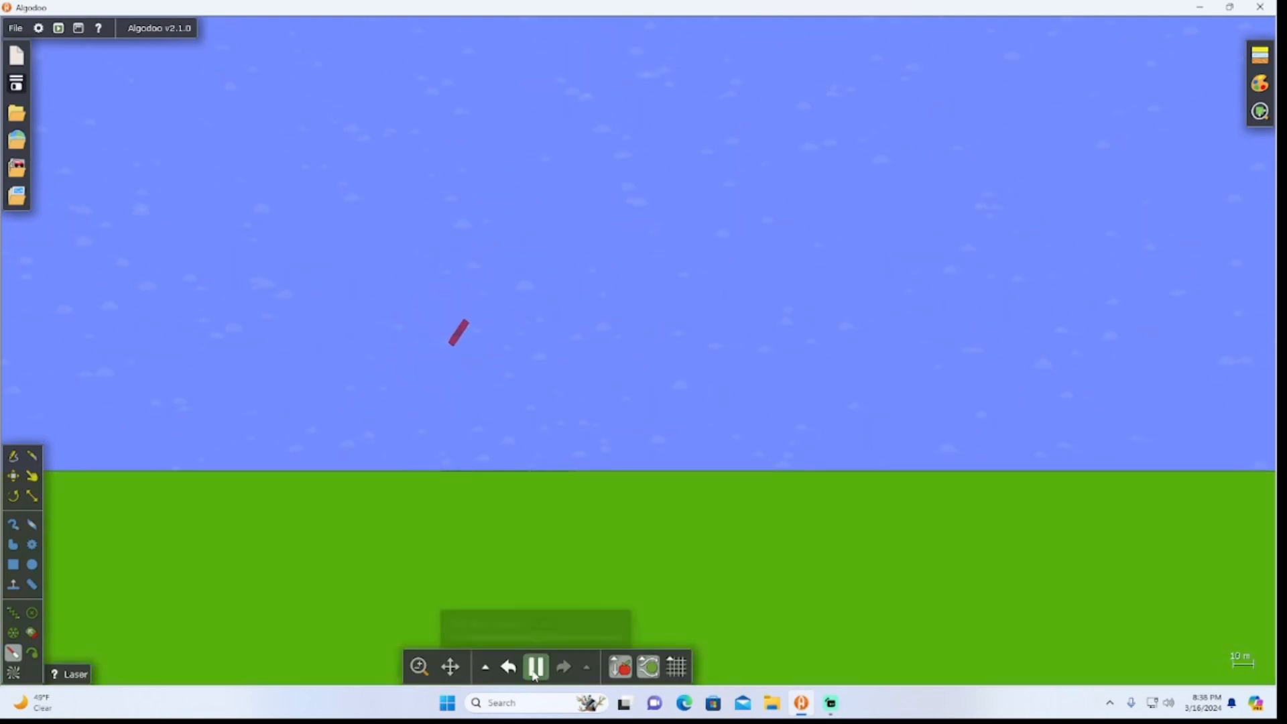
pyautogui.click(534, 666)
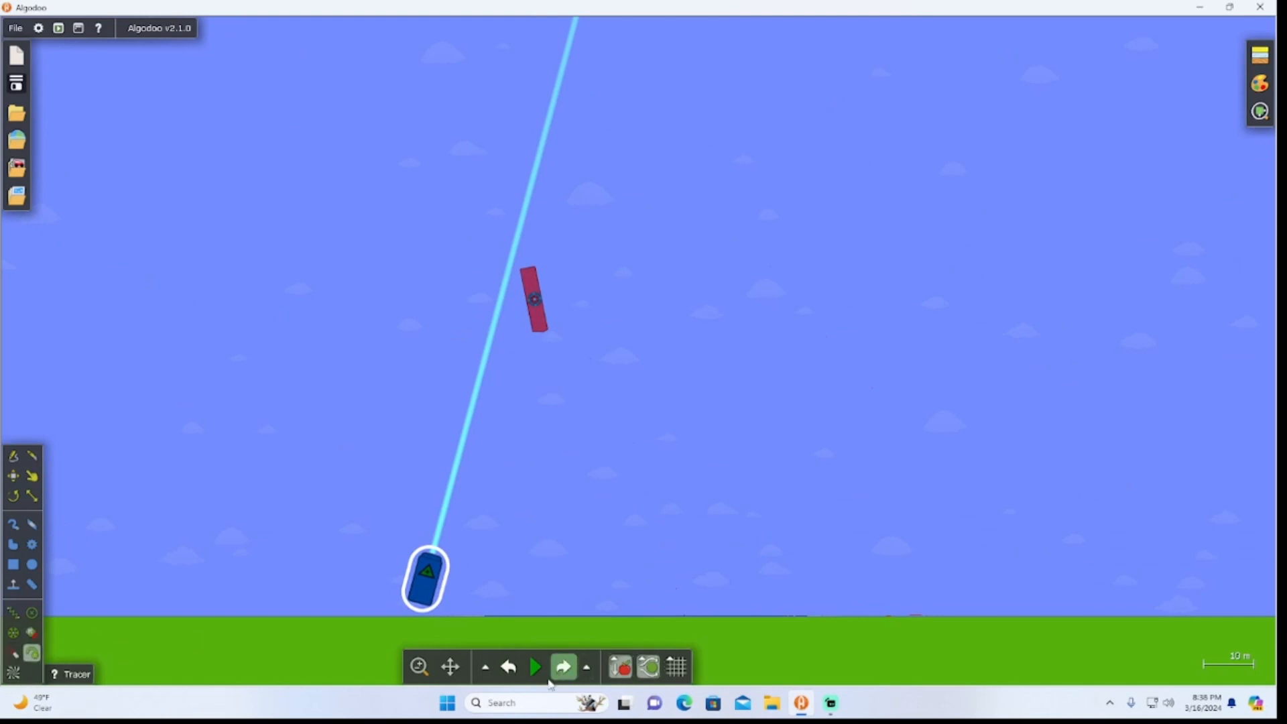
pyautogui.click(534, 665)
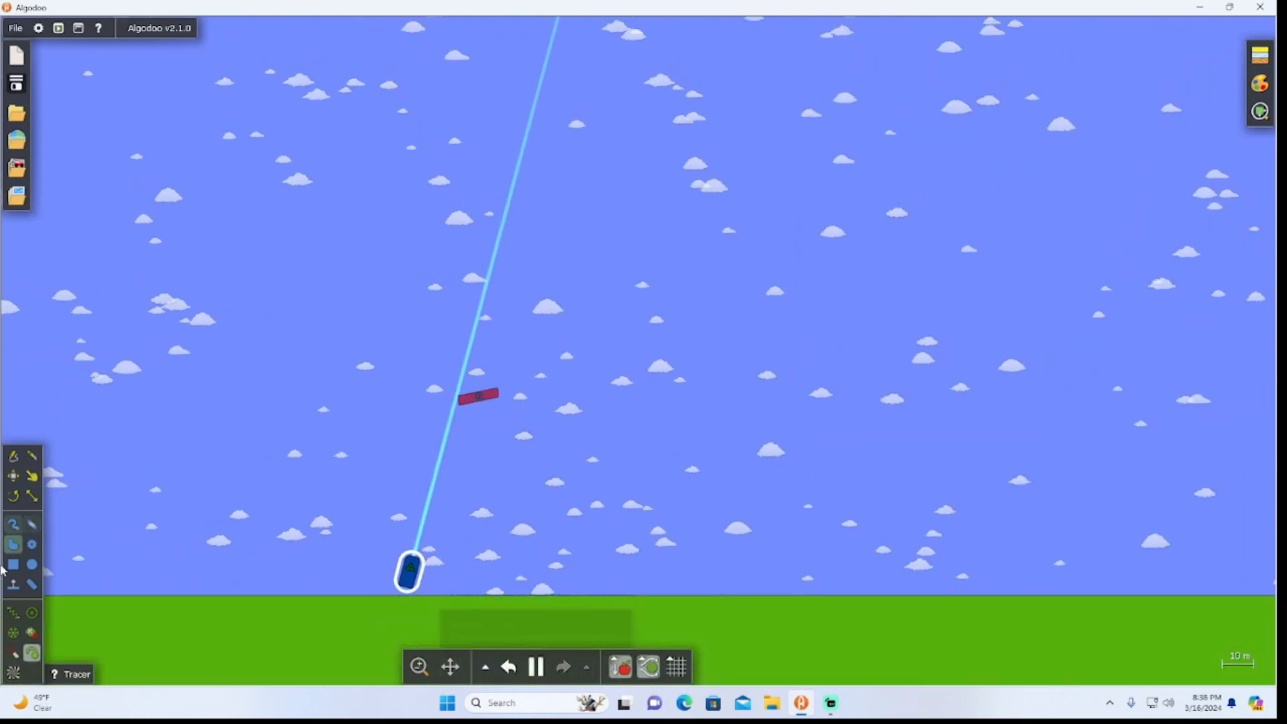
pyautogui.click(32, 564)
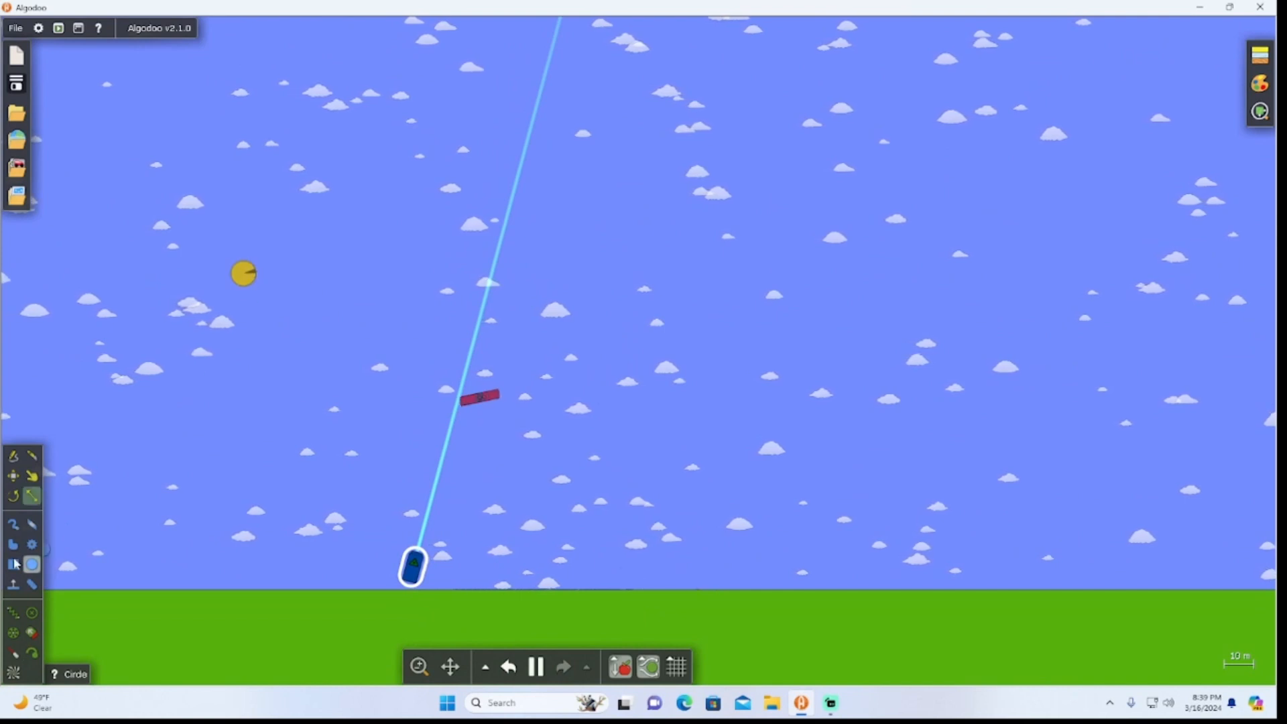